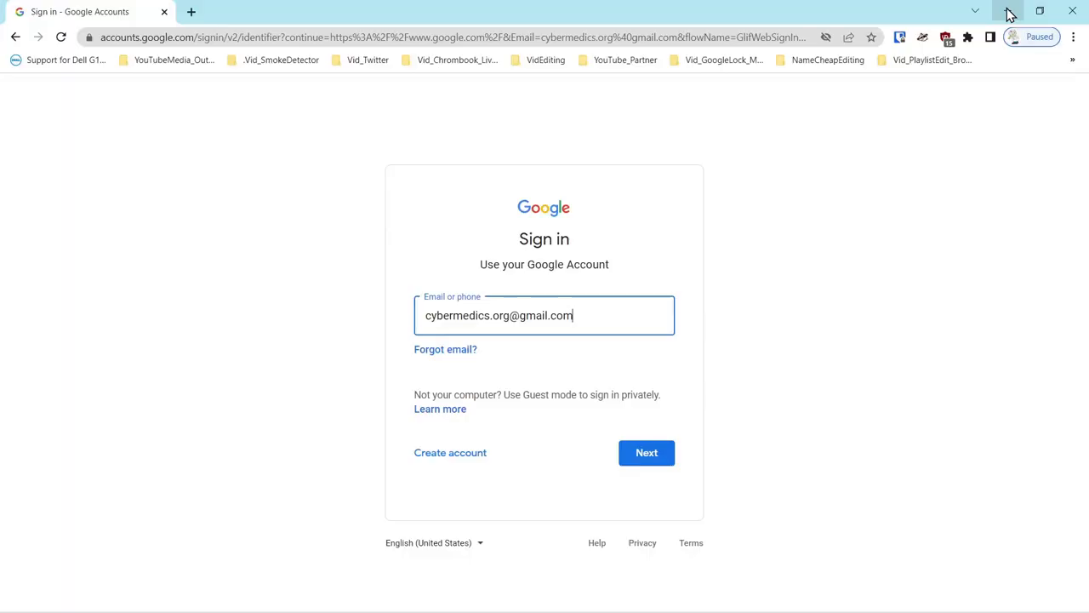
mouse_move(1009, 11)
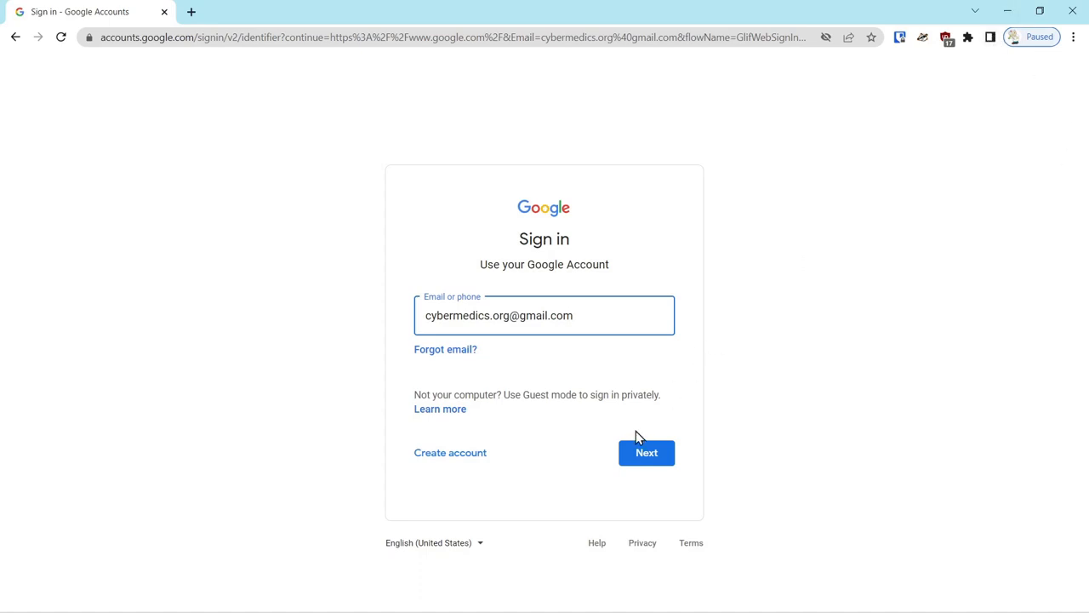
Submit the filled-in account email on the Google sign-in page
click(647, 452)
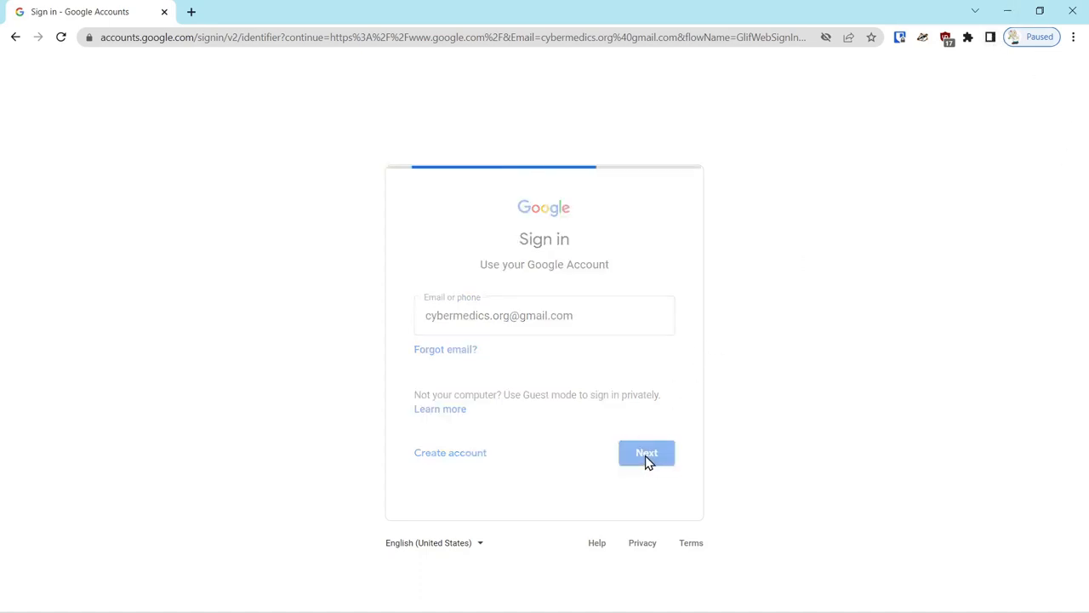
Enter the account password in the 'Enter your password' field and submit it
click(645, 452)
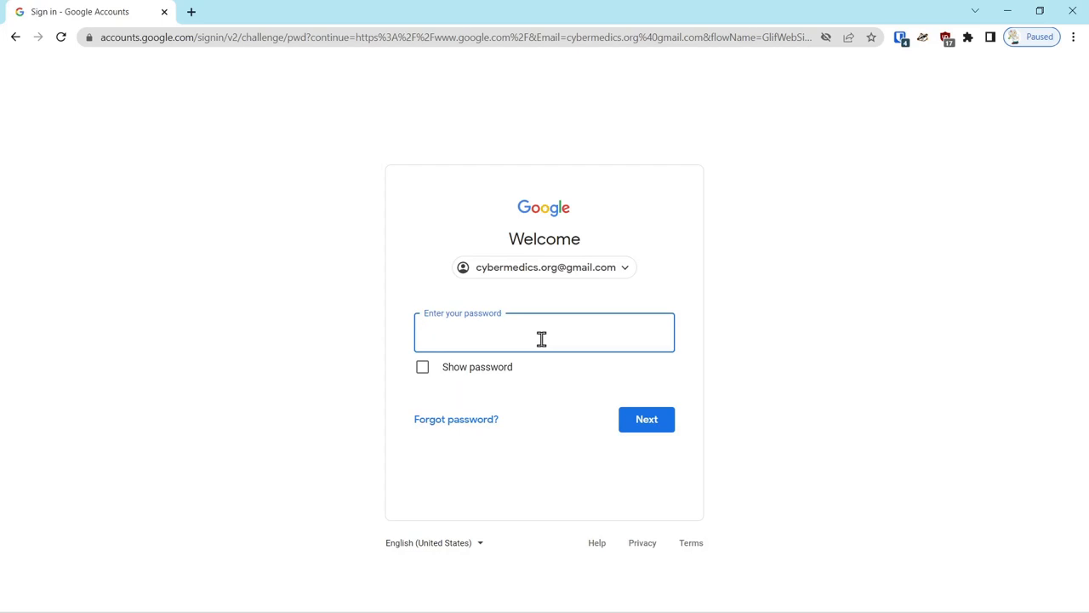
text(password)
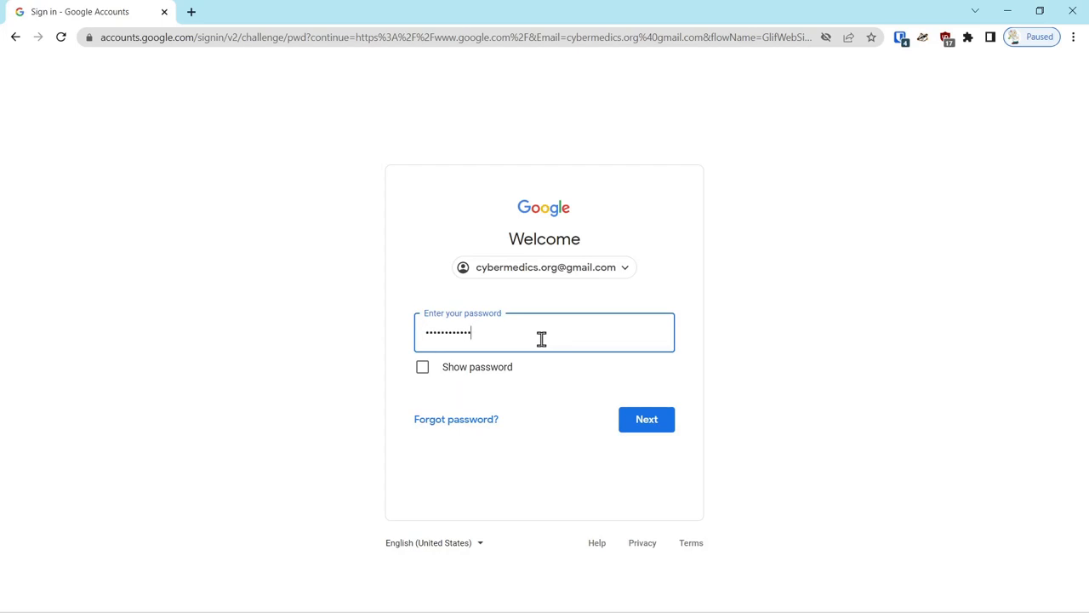
key(Backspace)
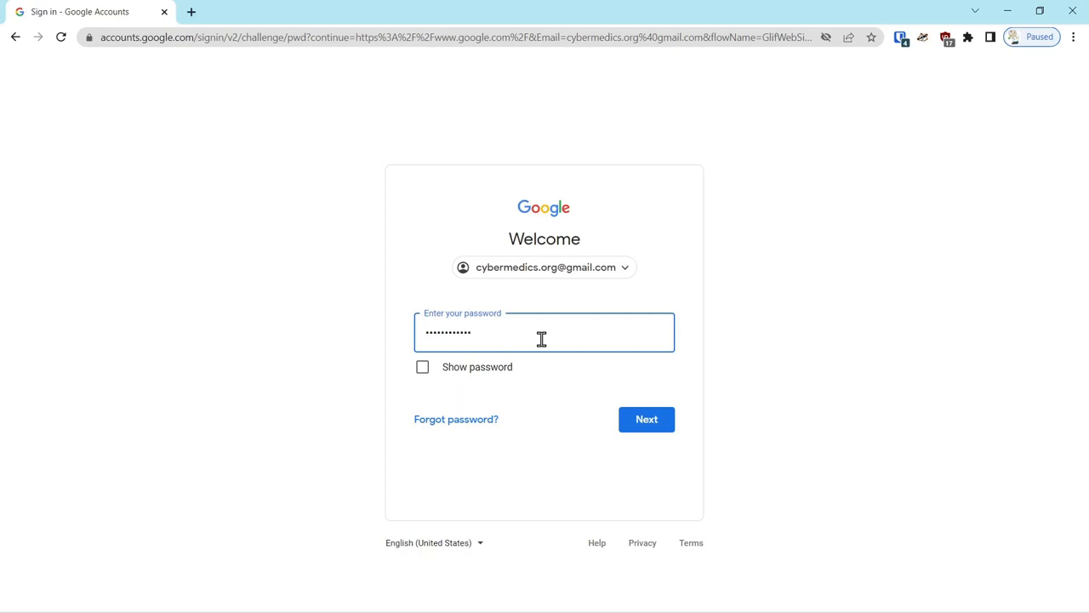
mouse_move(611, 394)
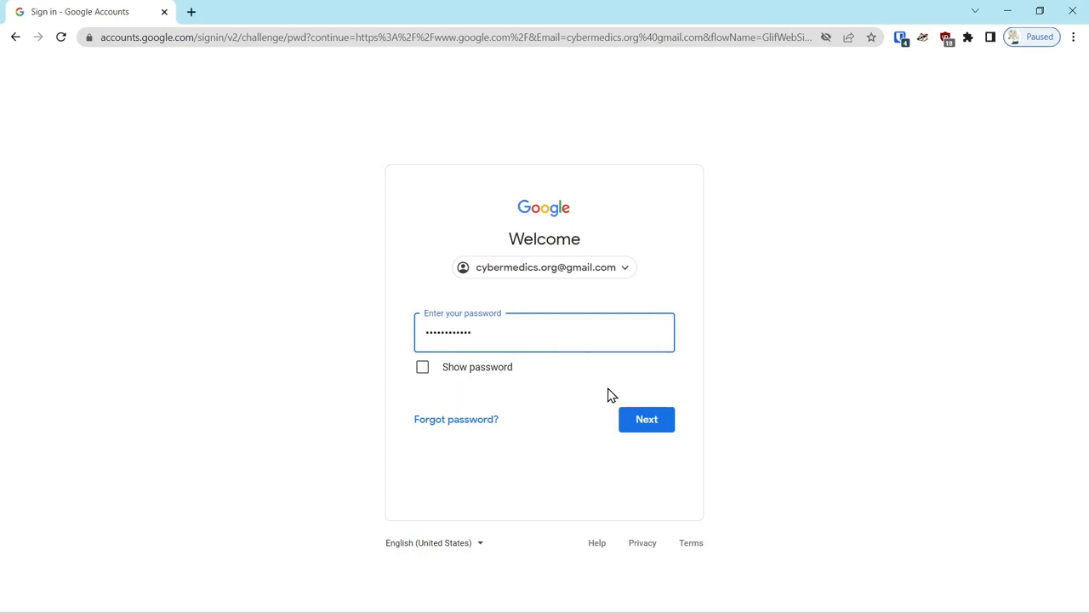
click(646, 418)
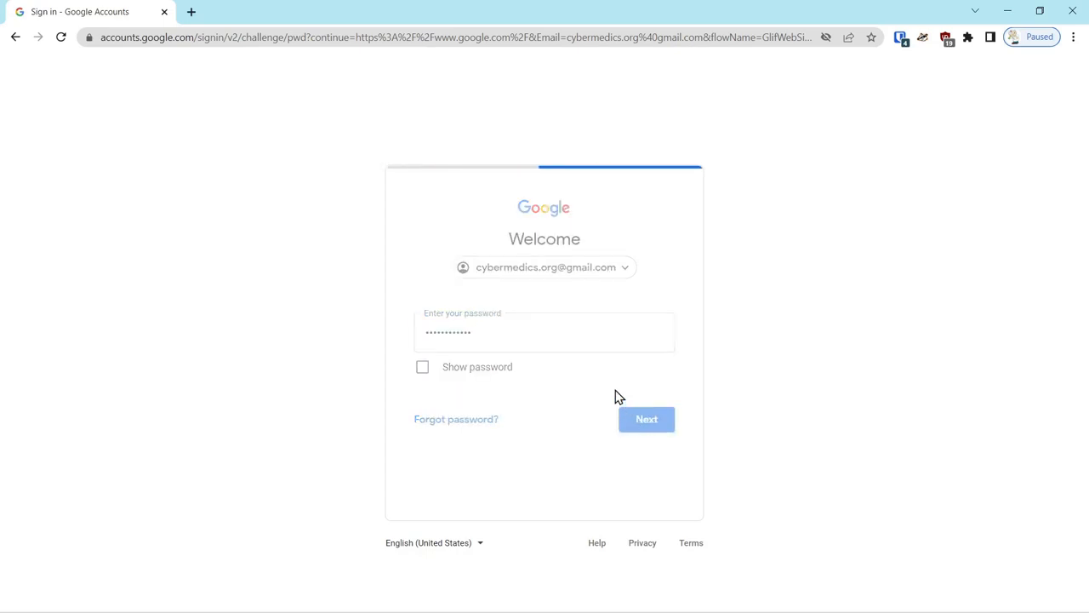
click(646, 419)
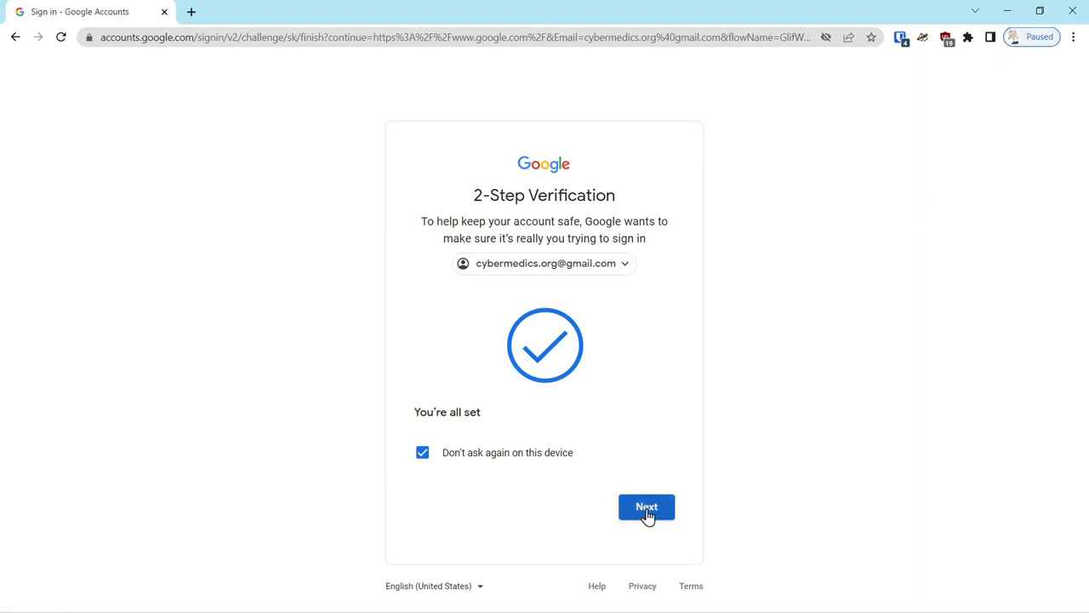
Pass the security-key check with 'Don't ask again on this device' kept checked
click(646, 506)
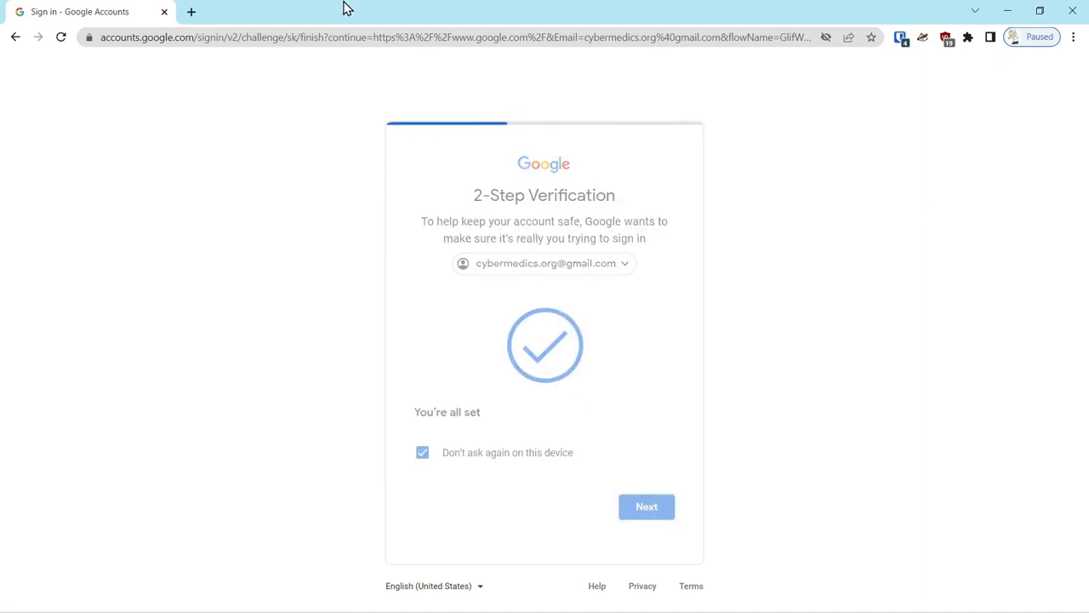
click(647, 507)
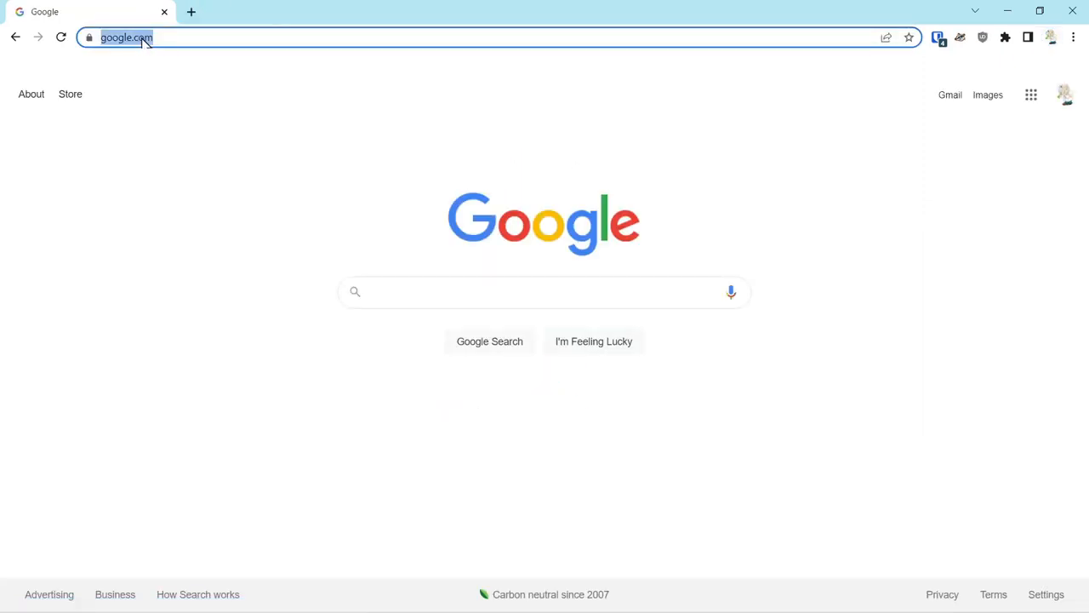
Search 'google voice' and open the Google Voice website from the results
text(gog)
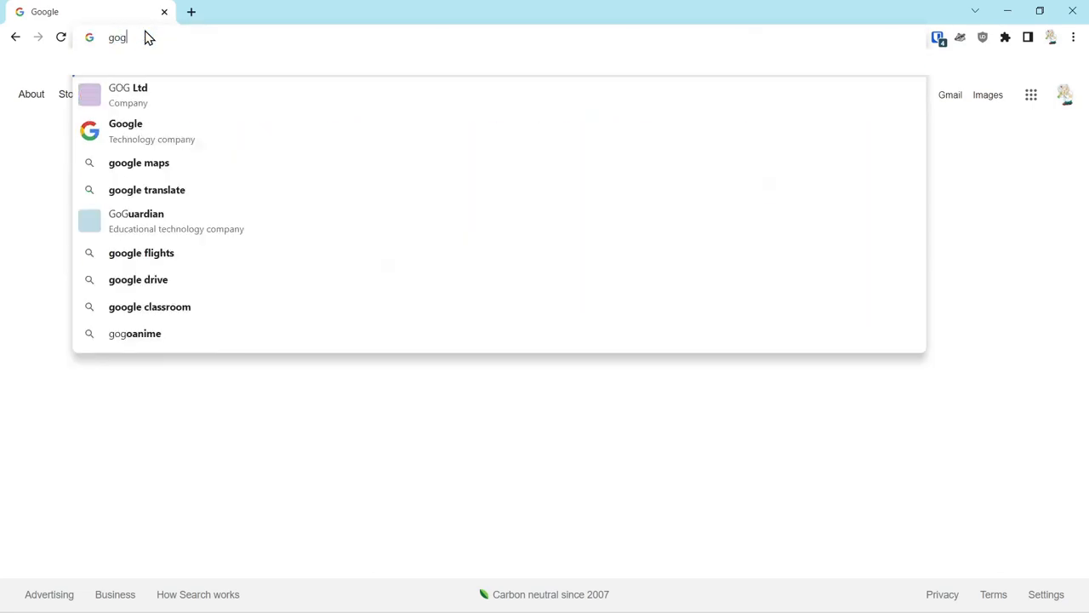
text(le)
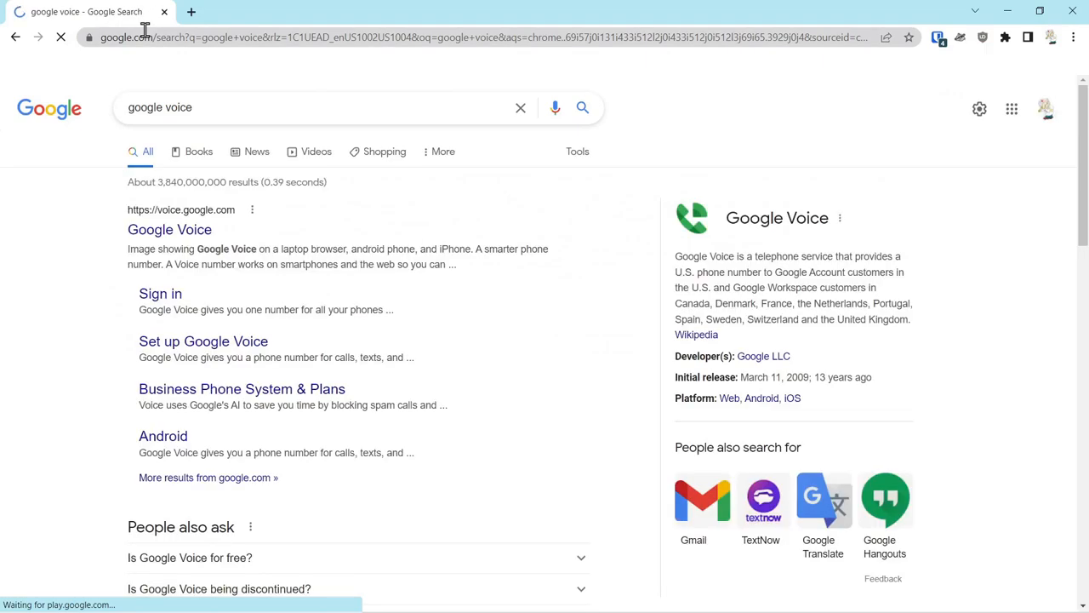
click(169, 230)
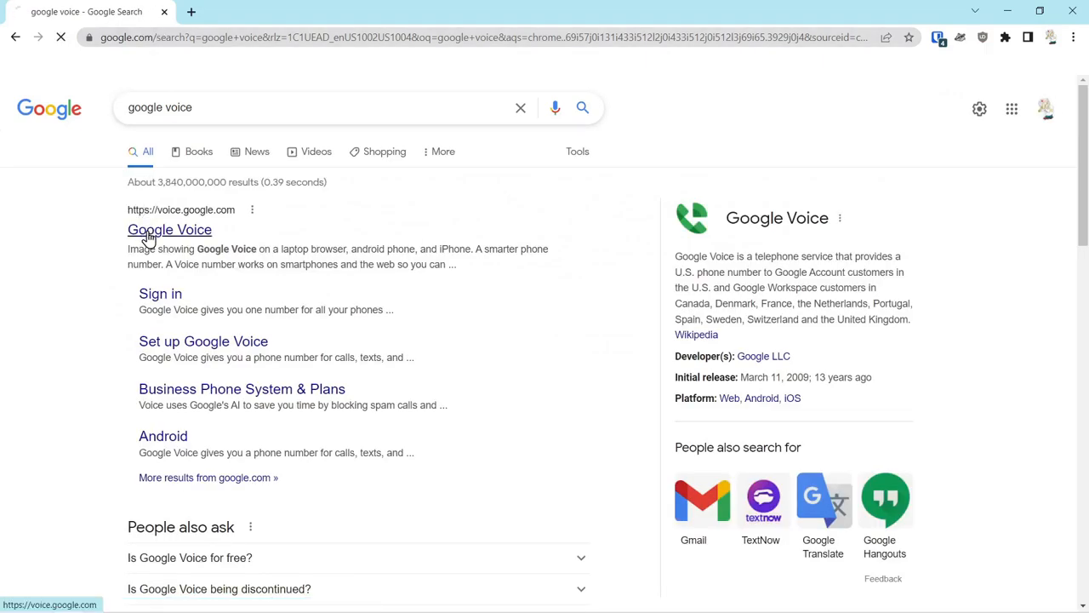
click(169, 230)
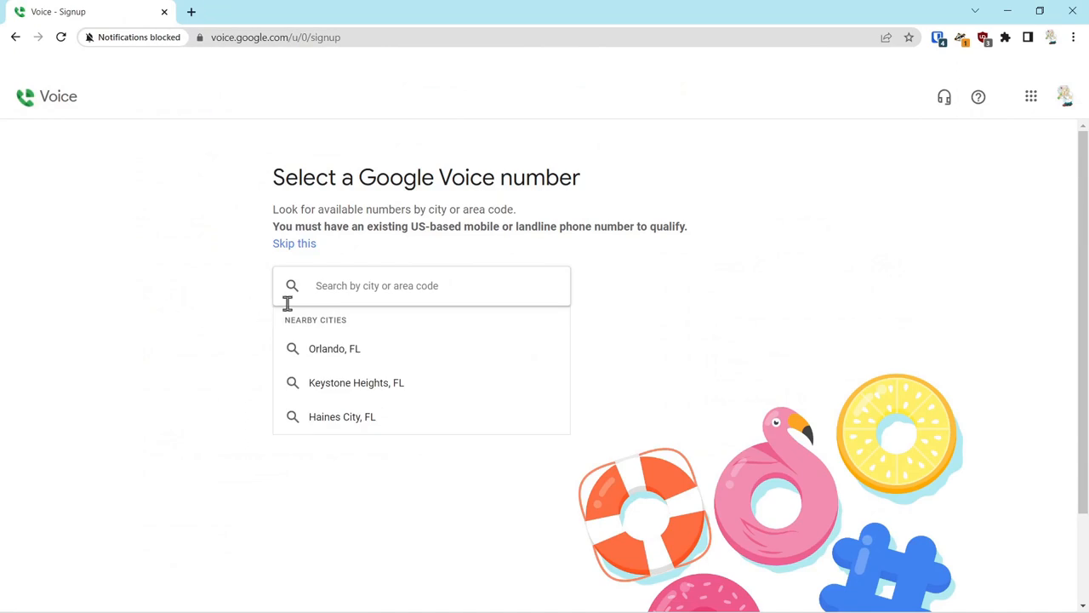
click(421, 285)
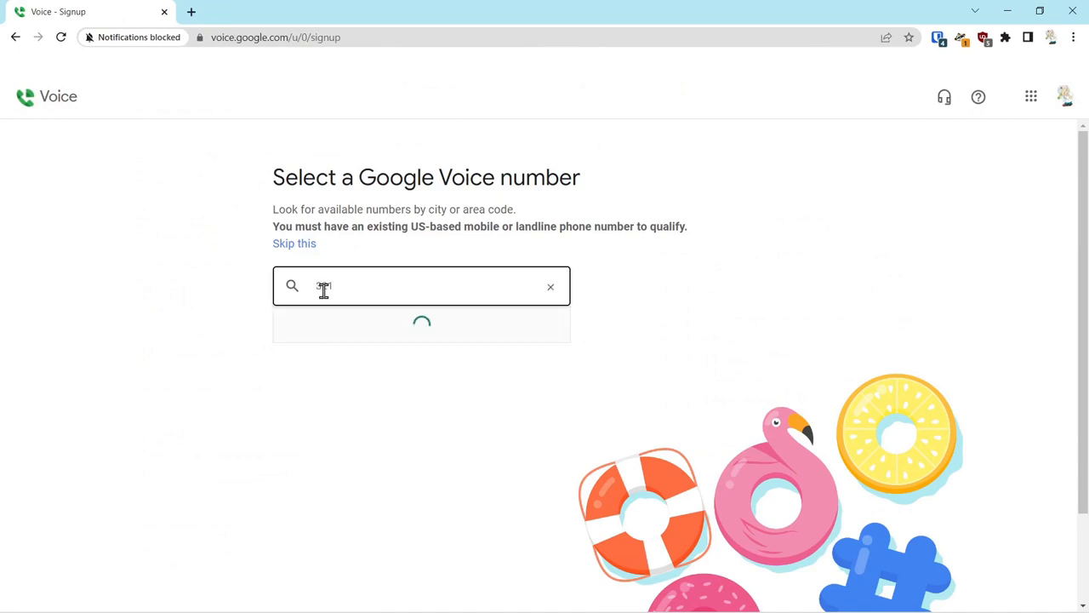
text(321)
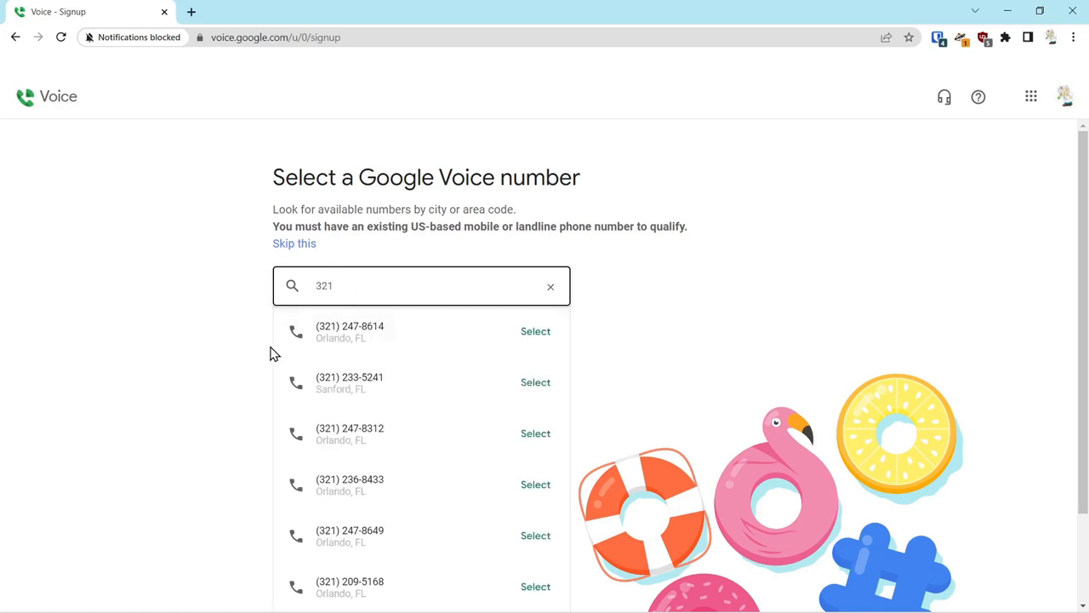
mouse_move(212, 391)
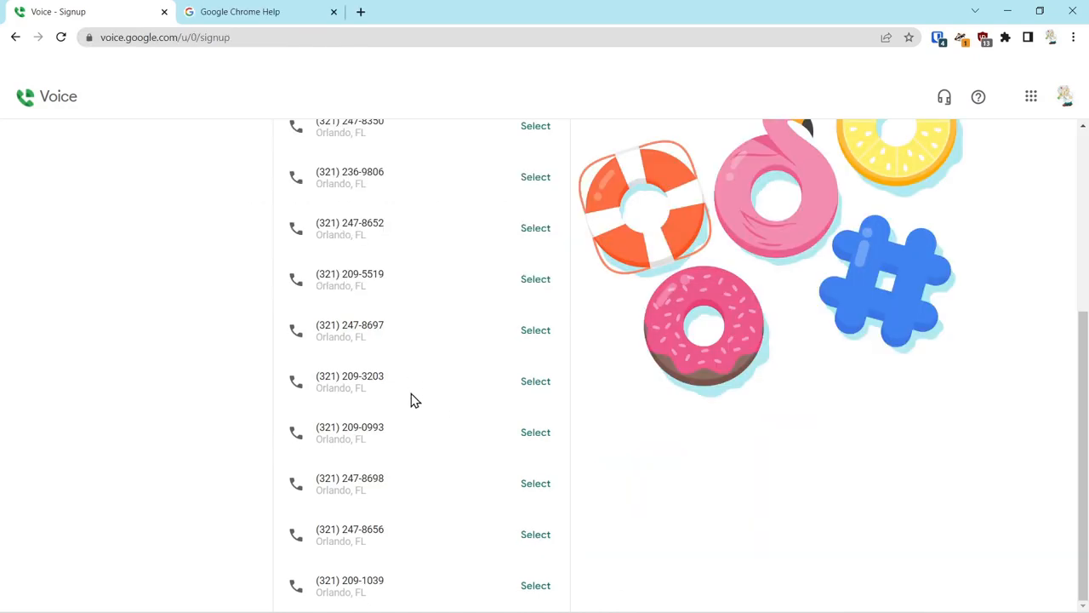
mouse_move(383, 441)
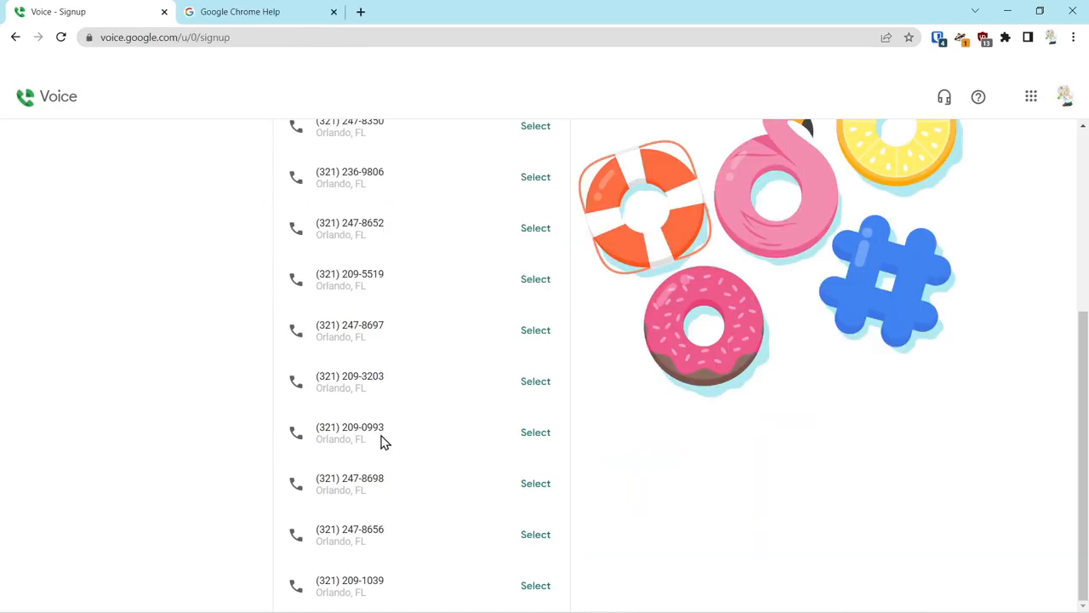
mouse_move(535, 432)
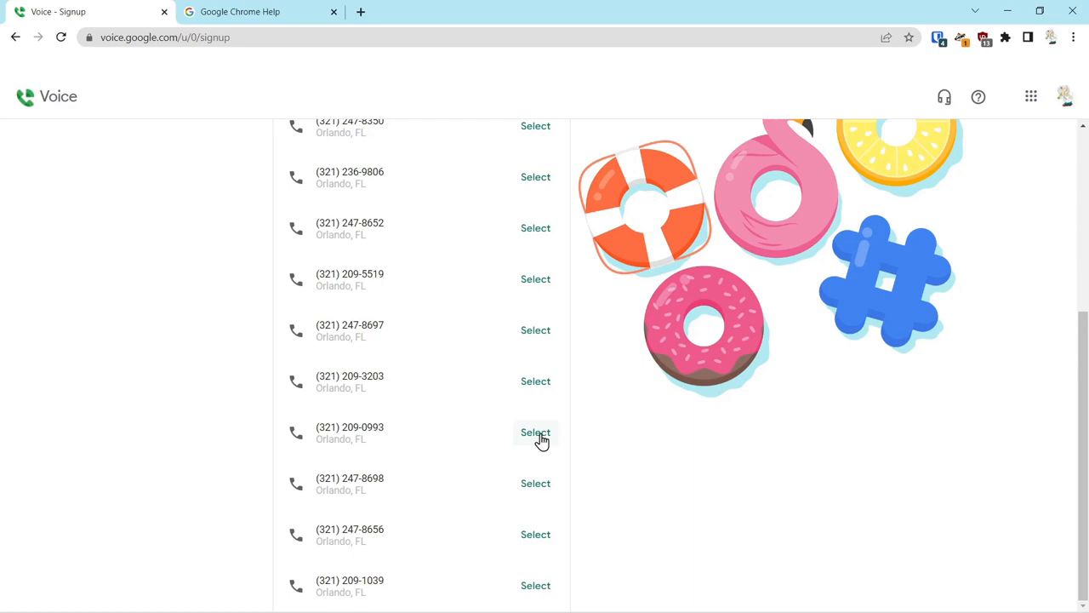
click(535, 433)
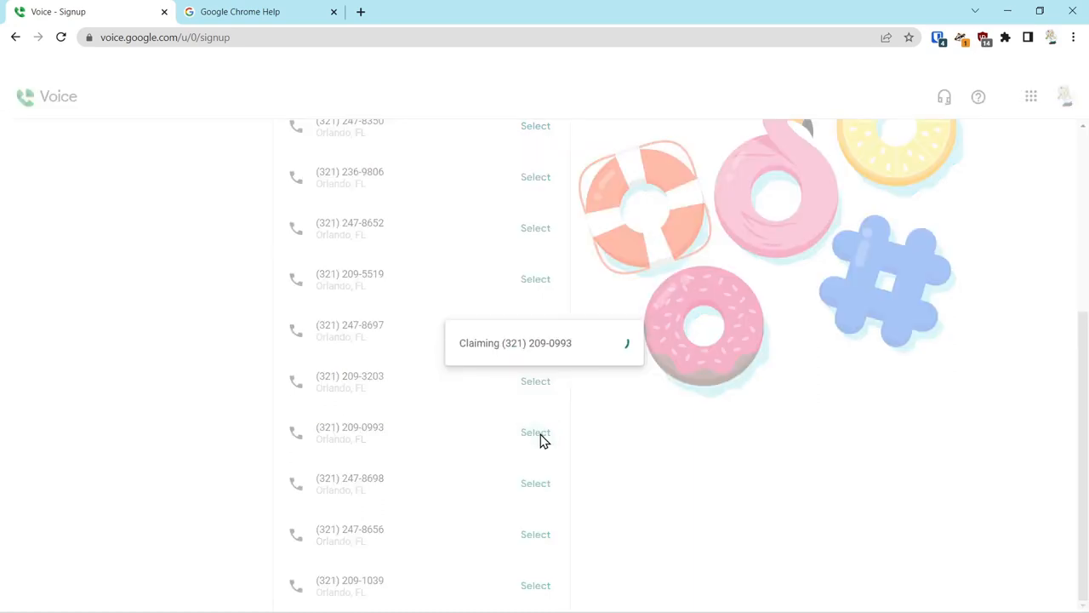
click(536, 432)
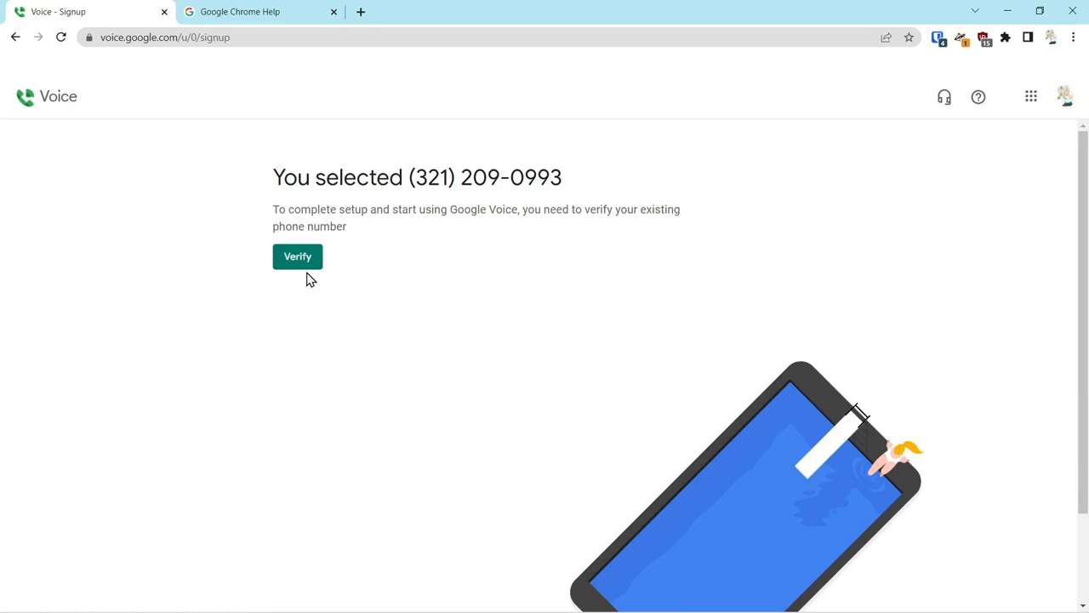
mouse_move(294, 260)
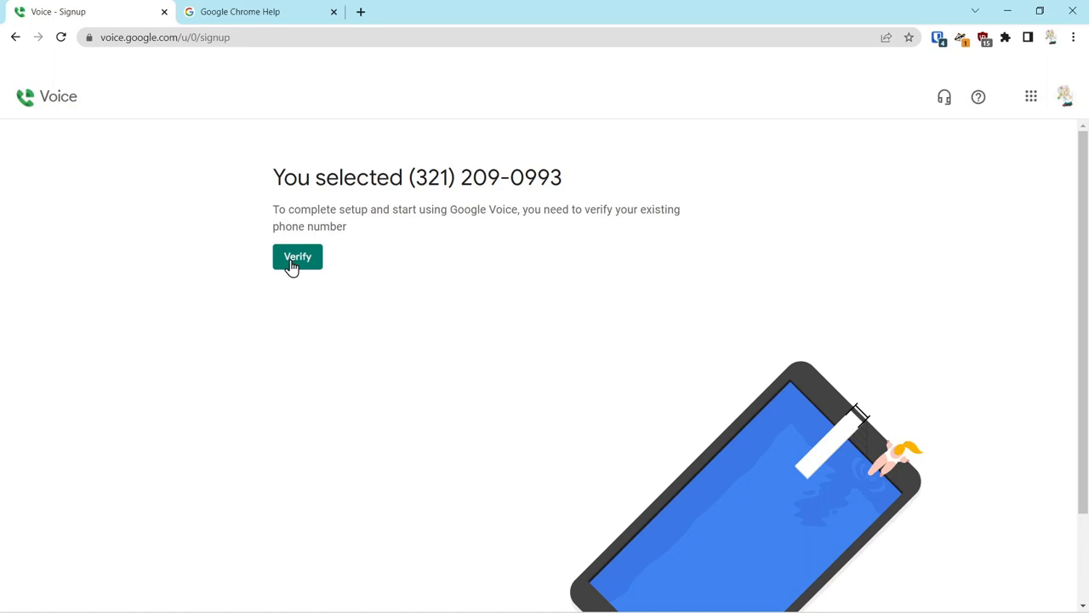
mouse_move(312, 262)
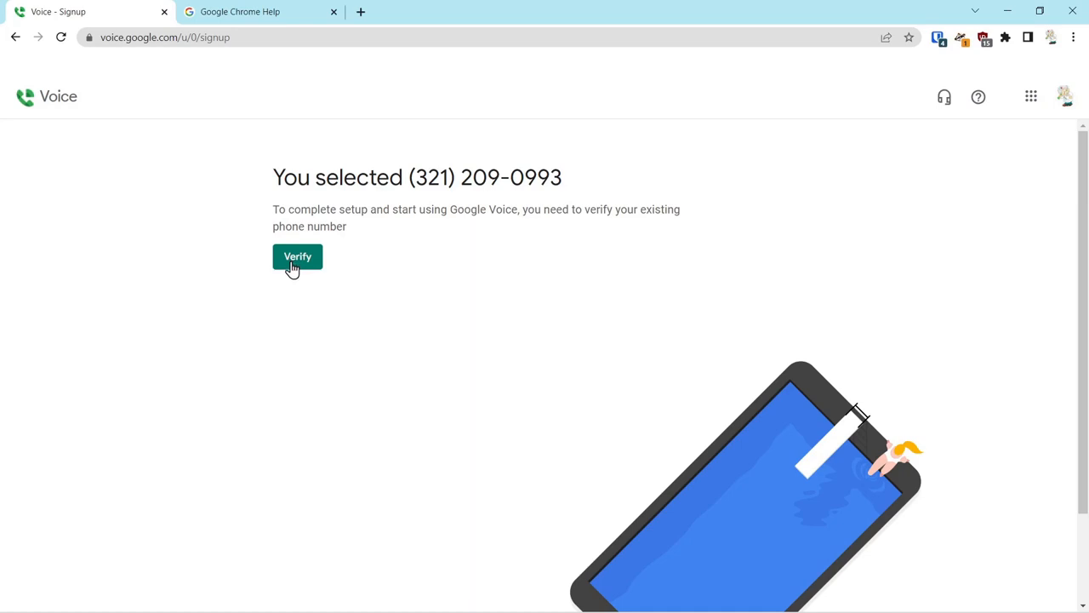
click(297, 256)
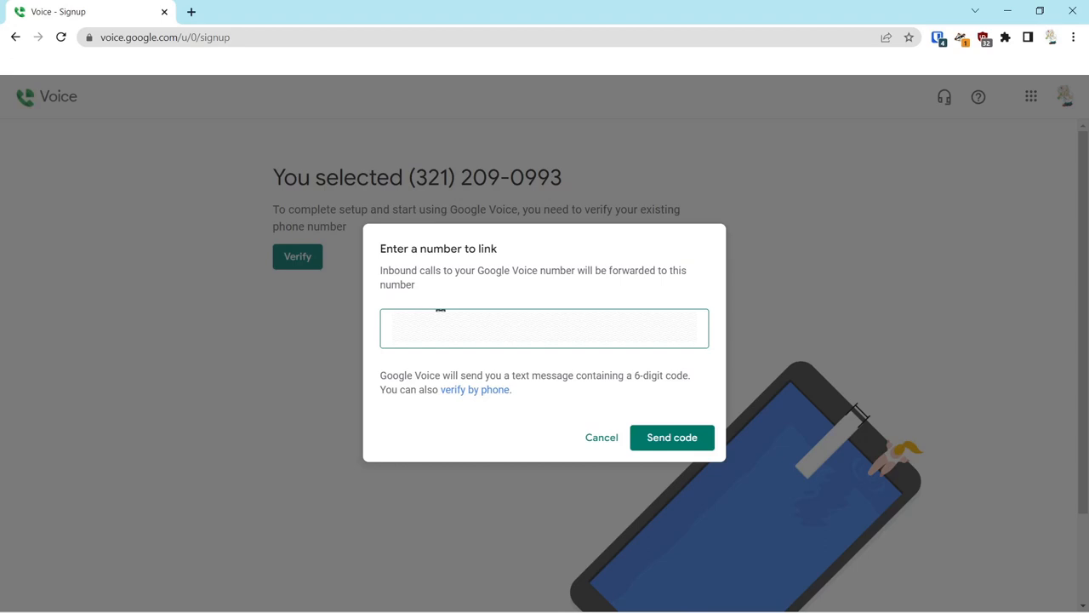
mouse_move(672, 438)
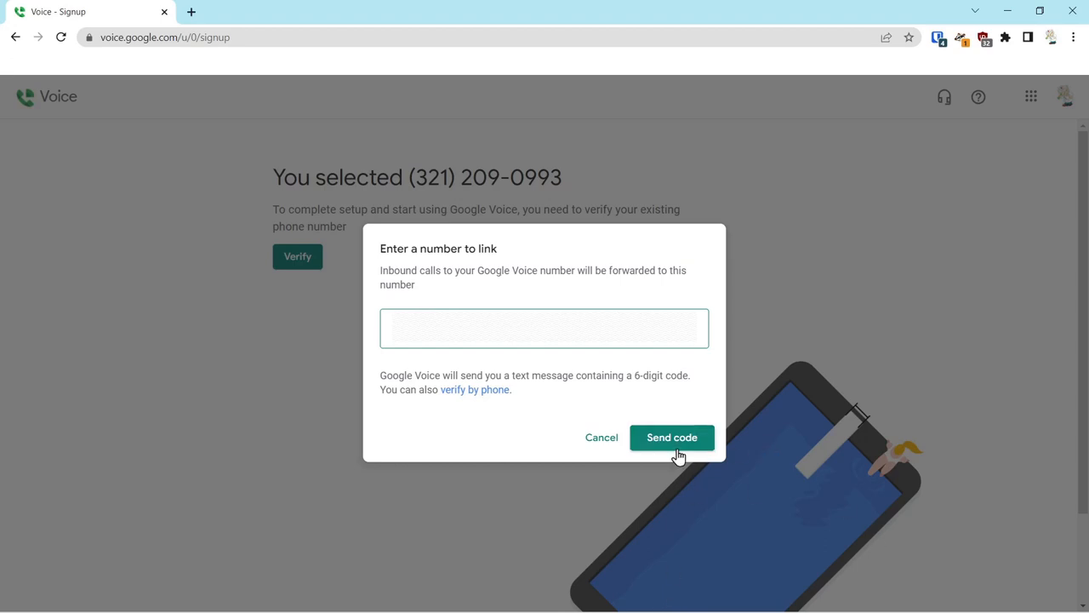
Send a verification code to the phone number entered in 'Enter a number to link'
click(672, 438)
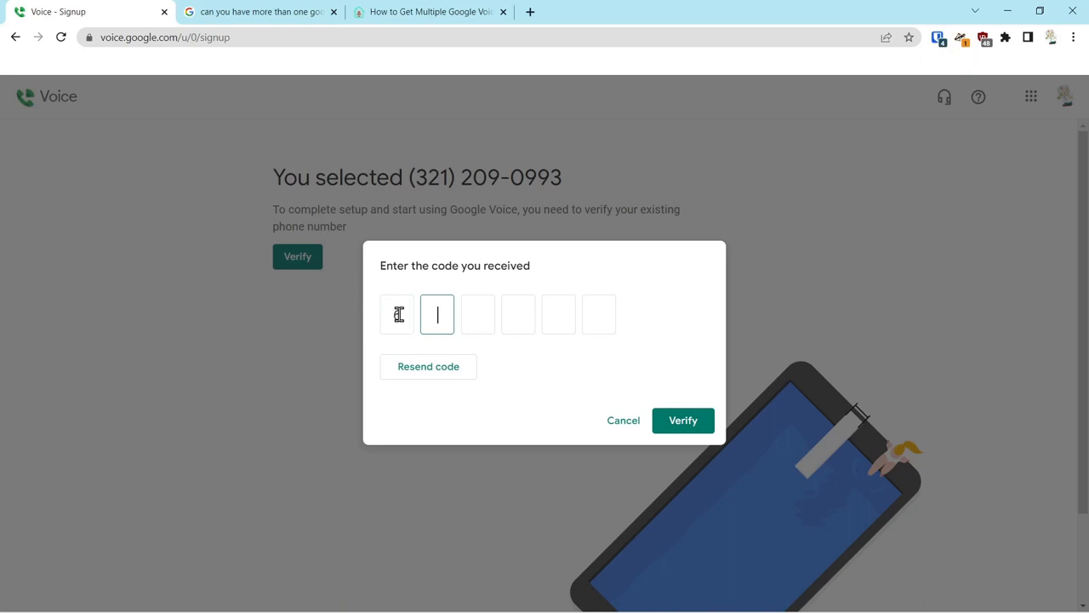
Enter the texted verification code and verify the linked phone number
text(4)
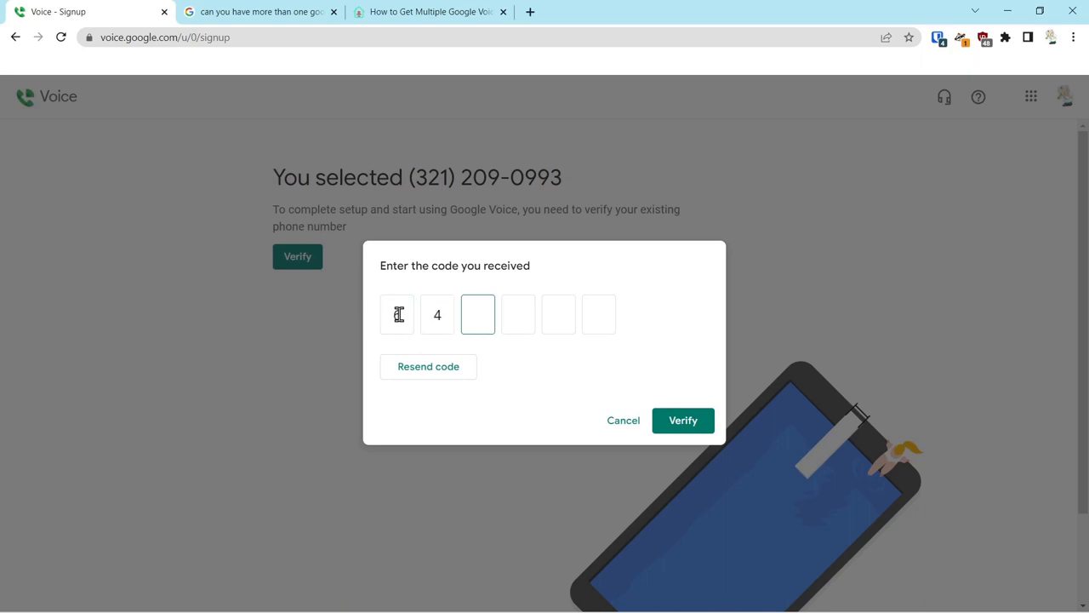
text(7)
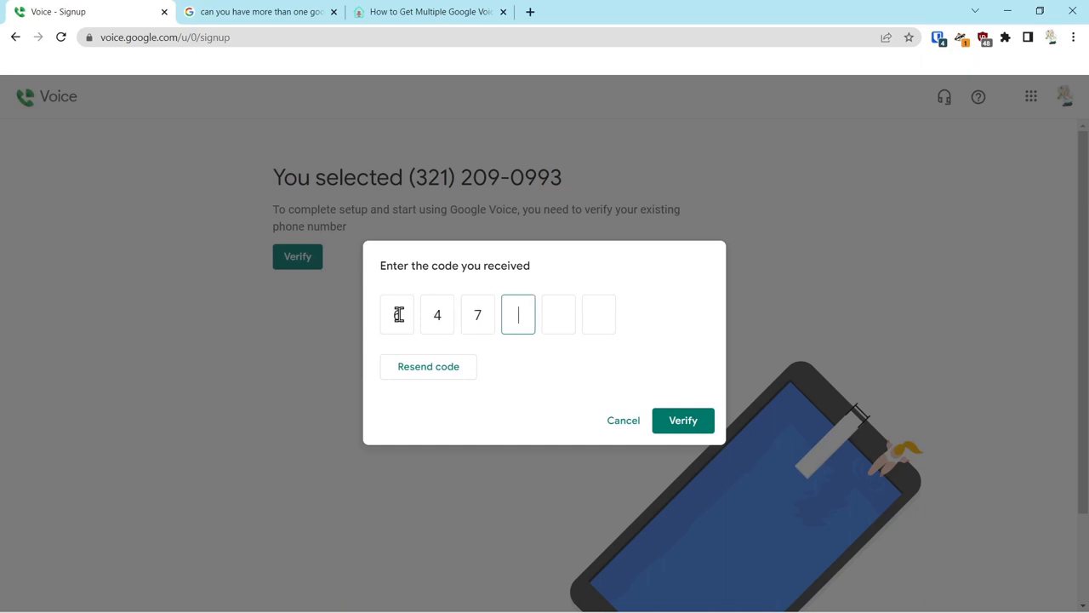
text(82)
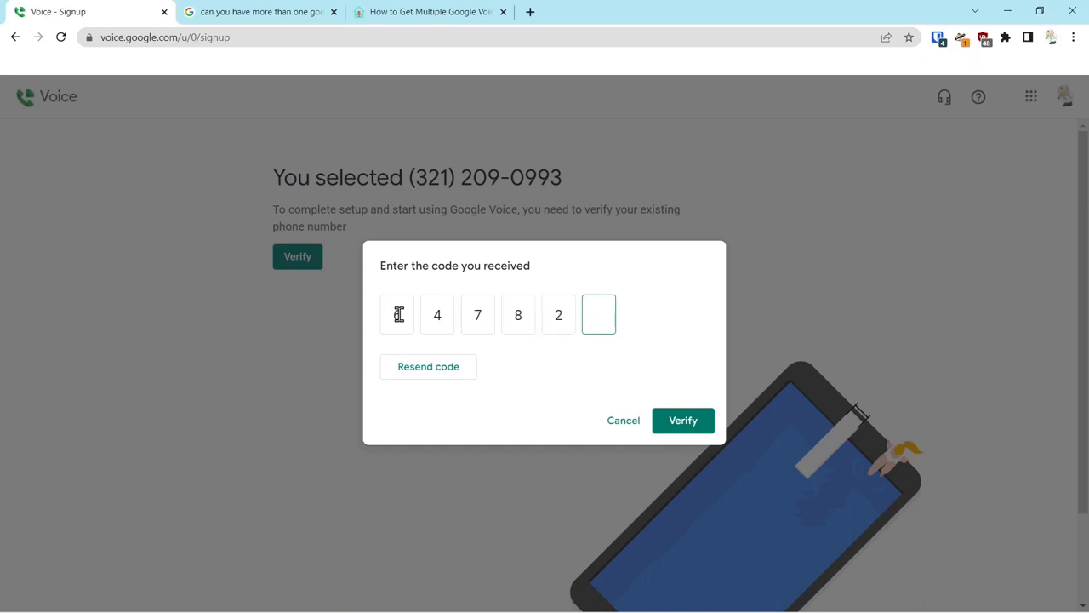
text(6)
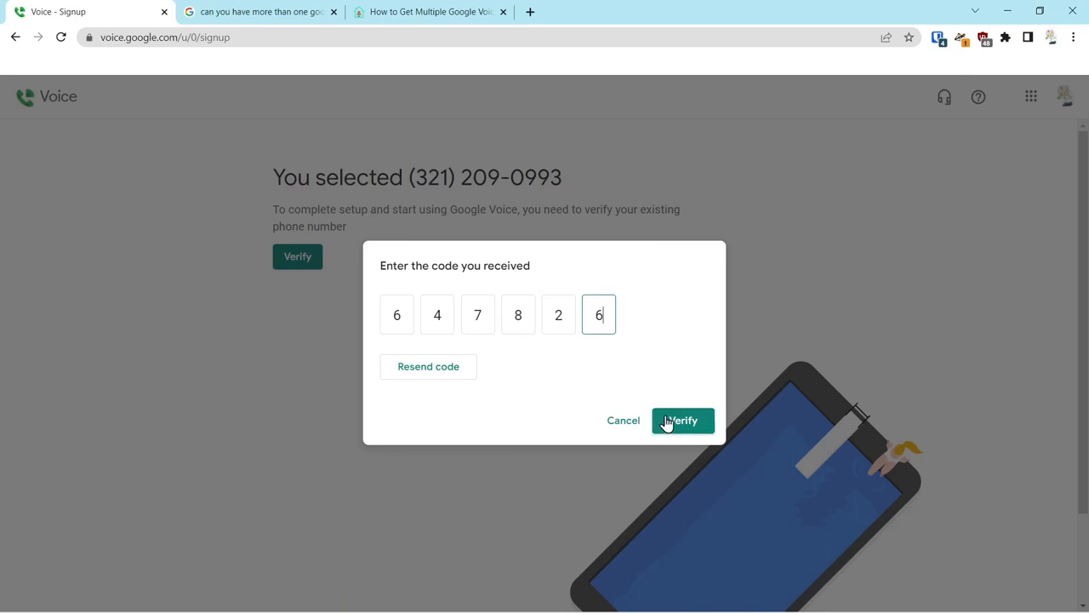
click(682, 420)
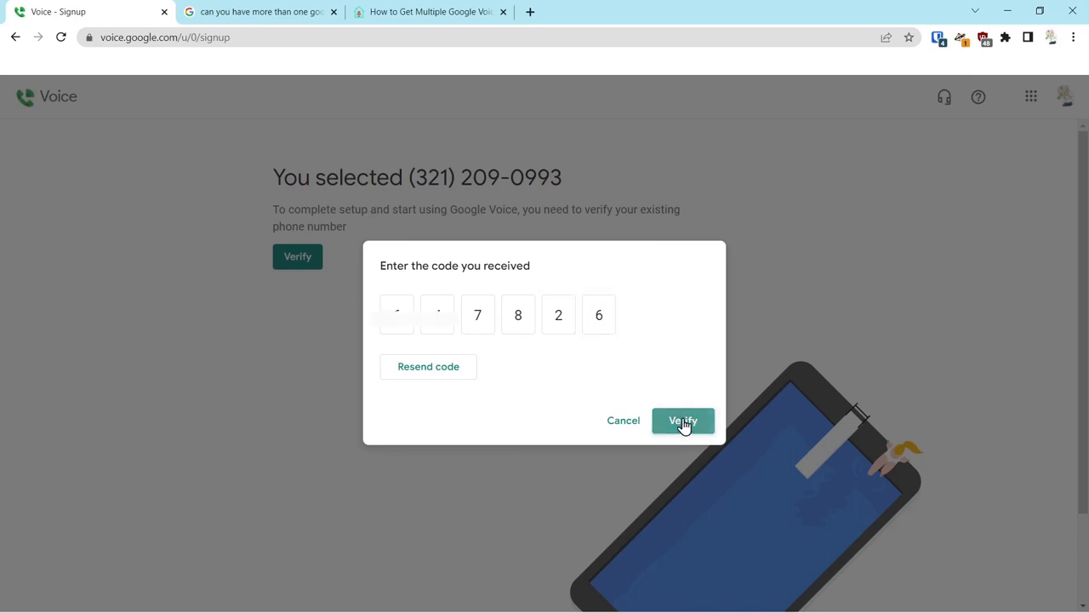
click(683, 420)
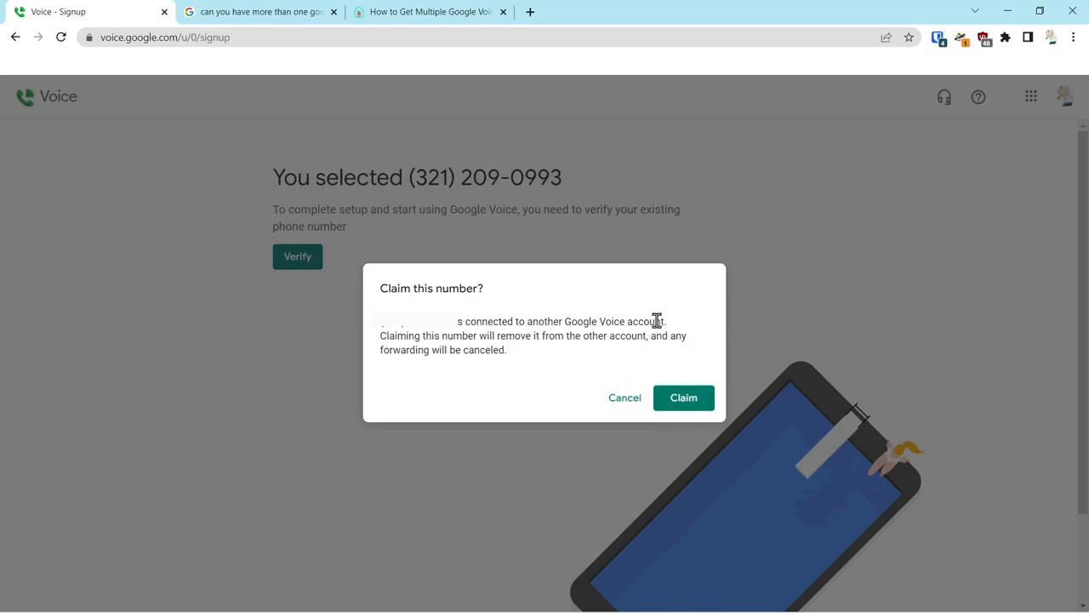
mouse_move(493, 334)
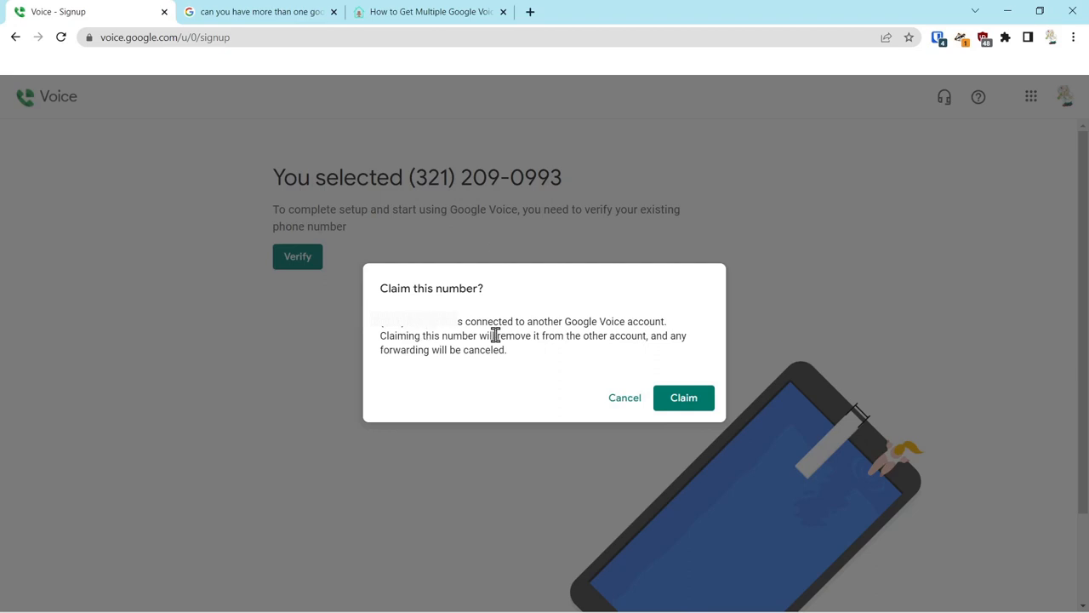
mouse_move(548, 337)
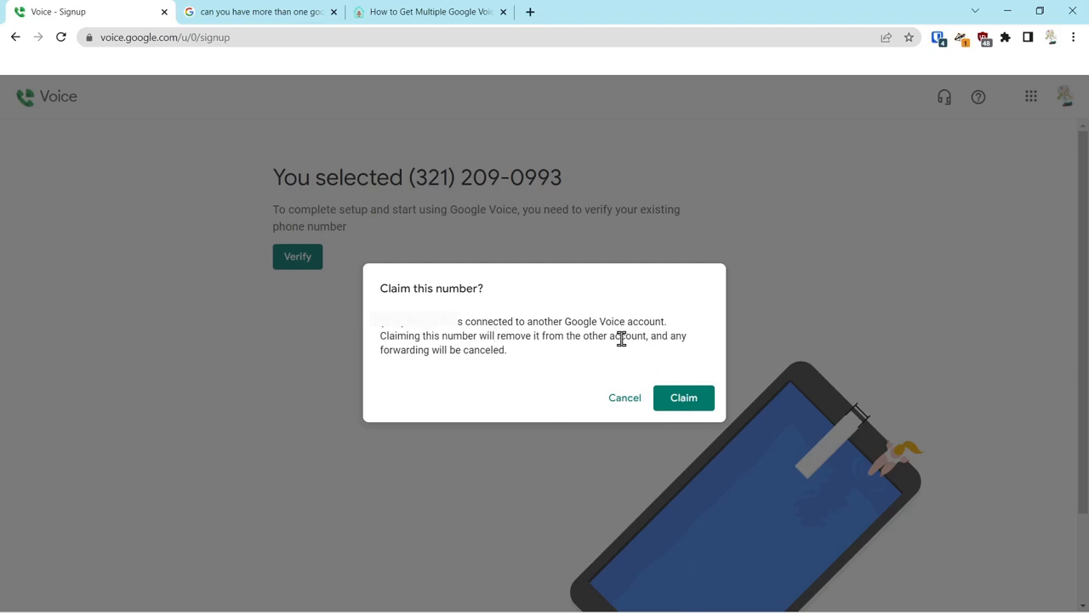
mouse_move(505, 350)
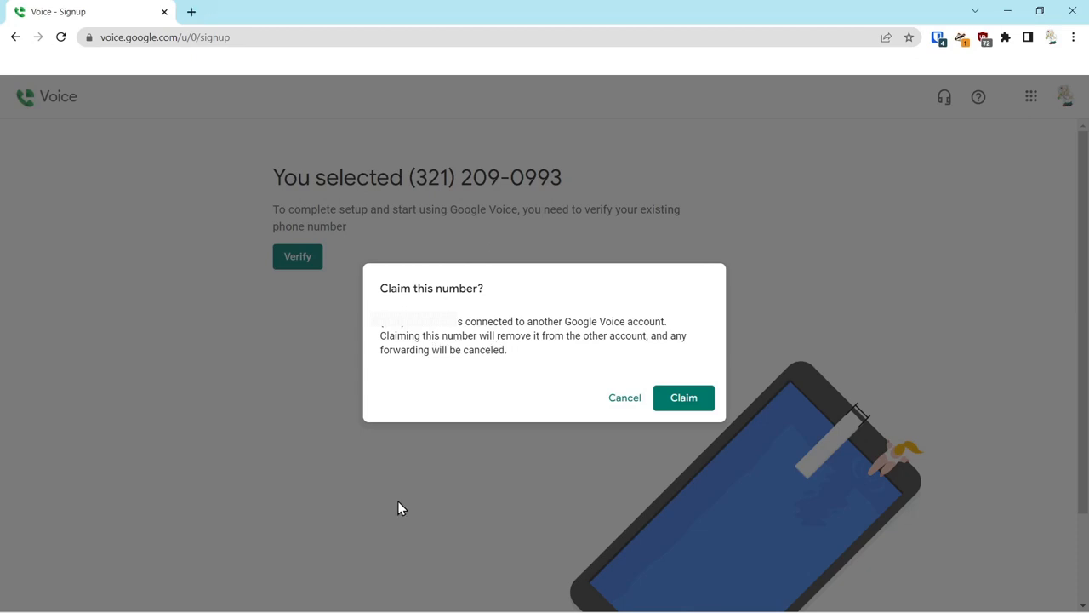
mouse_move(475, 381)
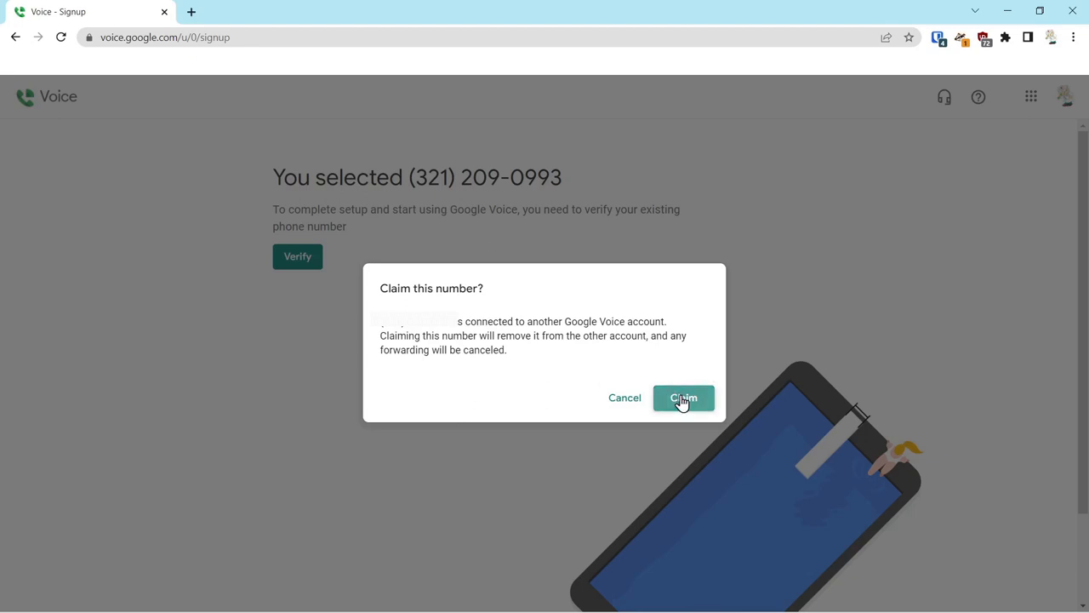
Confirm claiming the phone number in the 'Claim this number?' dialog
click(684, 397)
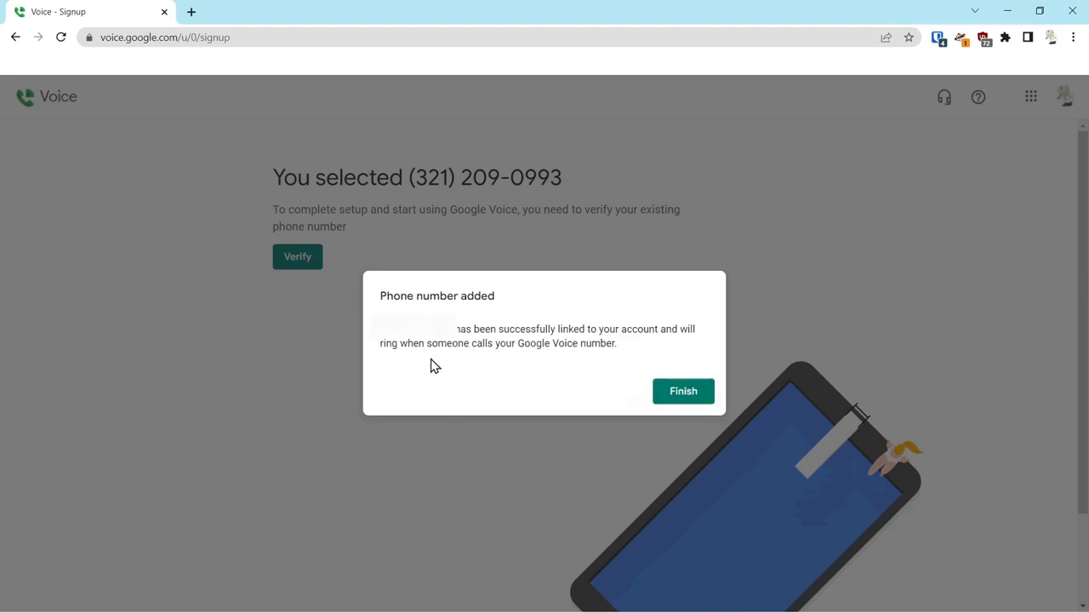
mouse_move(451, 361)
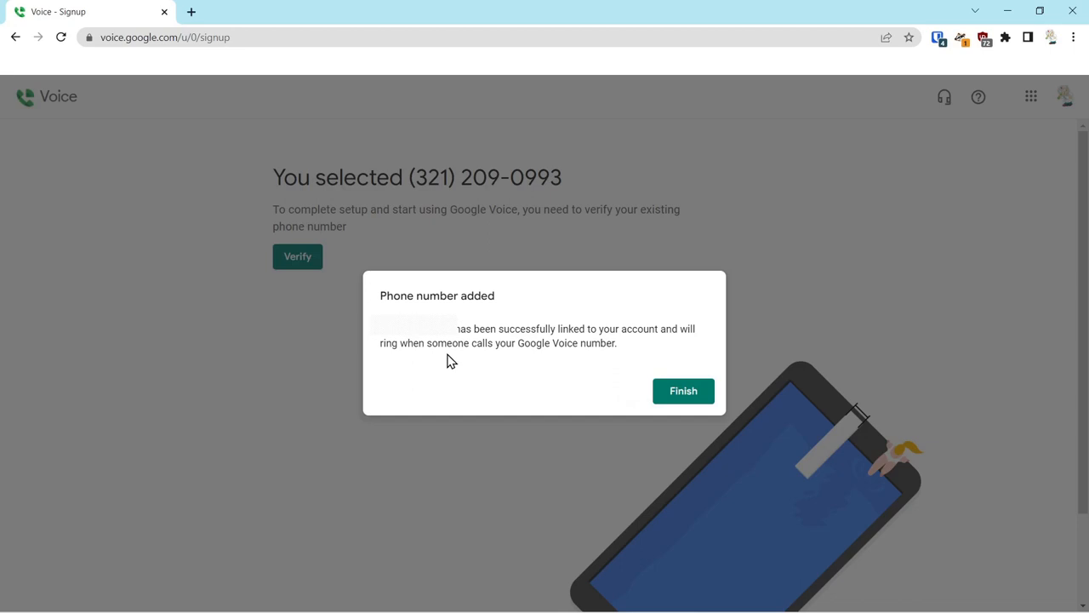
mouse_move(523, 357)
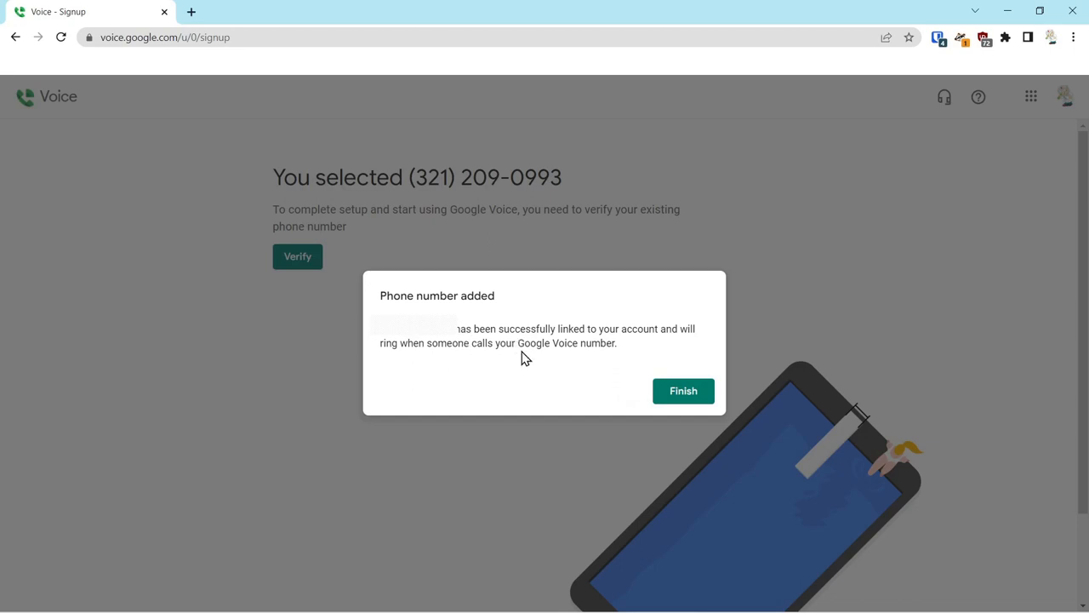
mouse_move(444, 348)
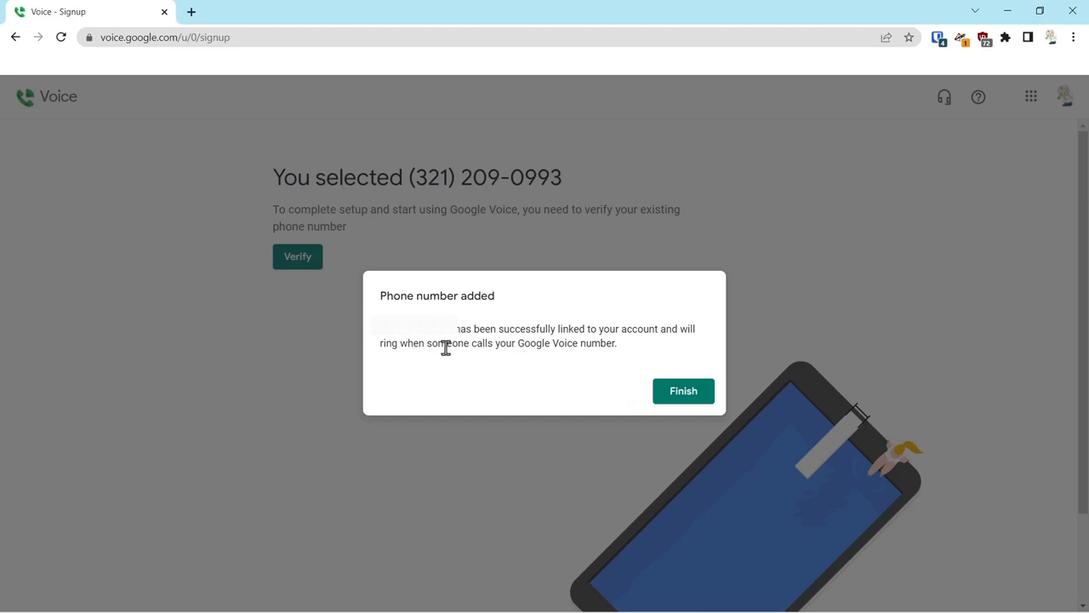
mouse_move(630, 352)
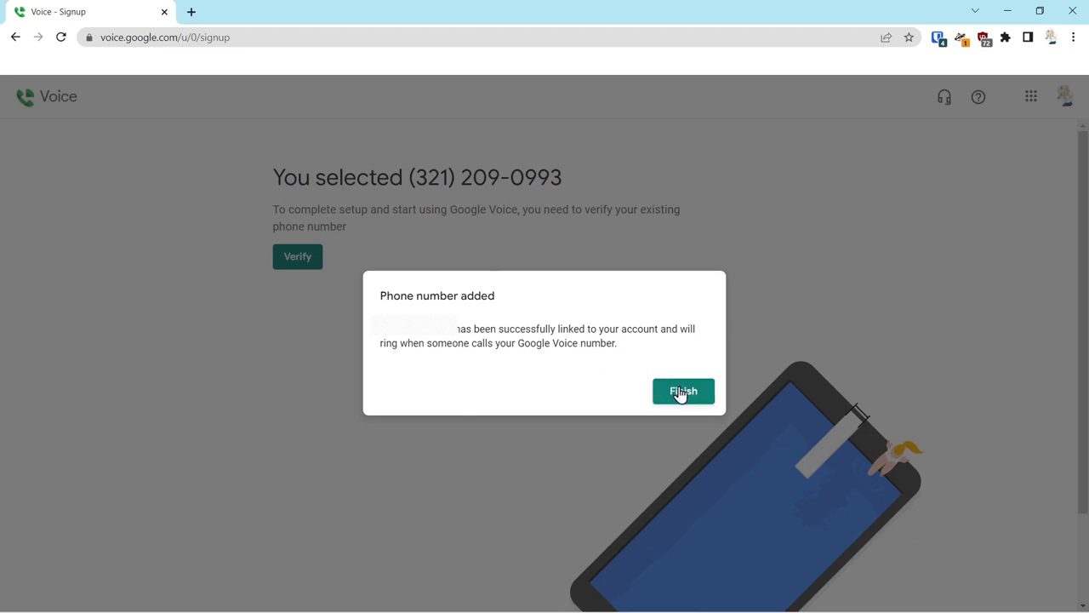
Close the 'Phone number added' confirmation with Finish
click(683, 390)
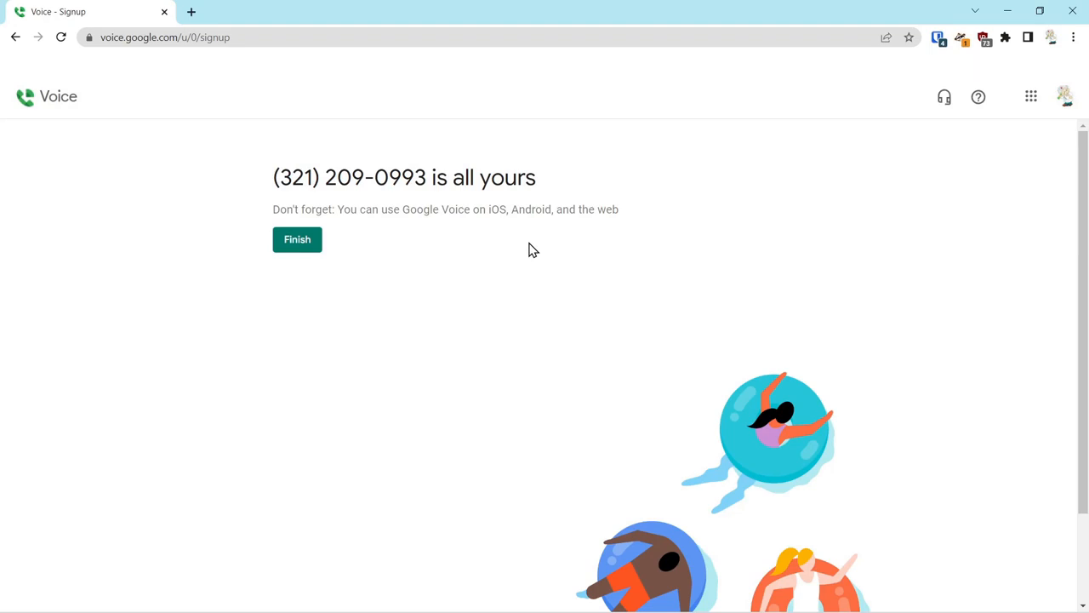
mouse_move(706, 79)
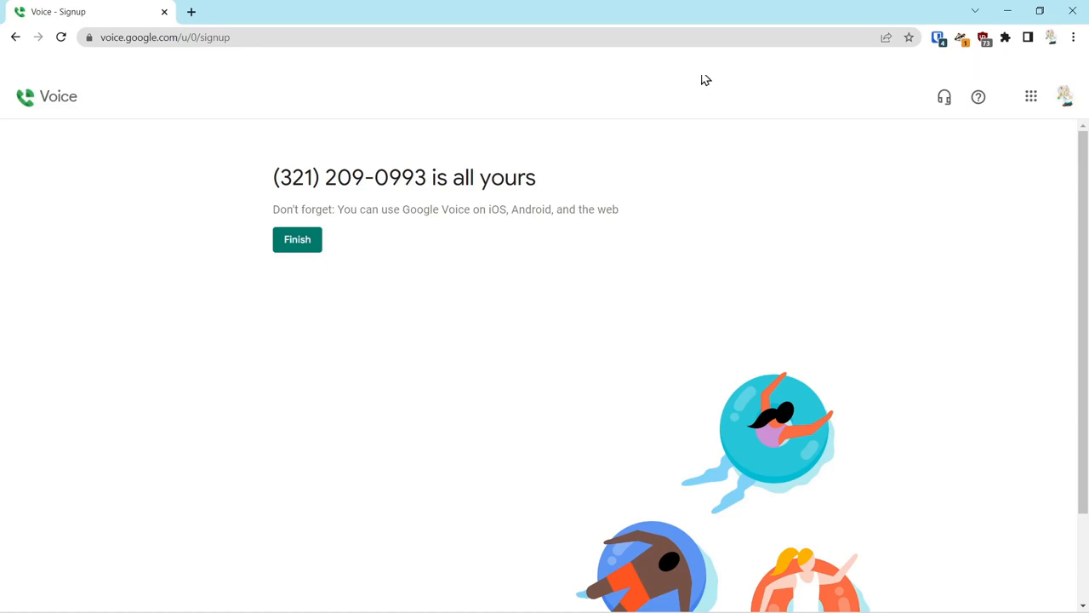
mouse_move(302, 248)
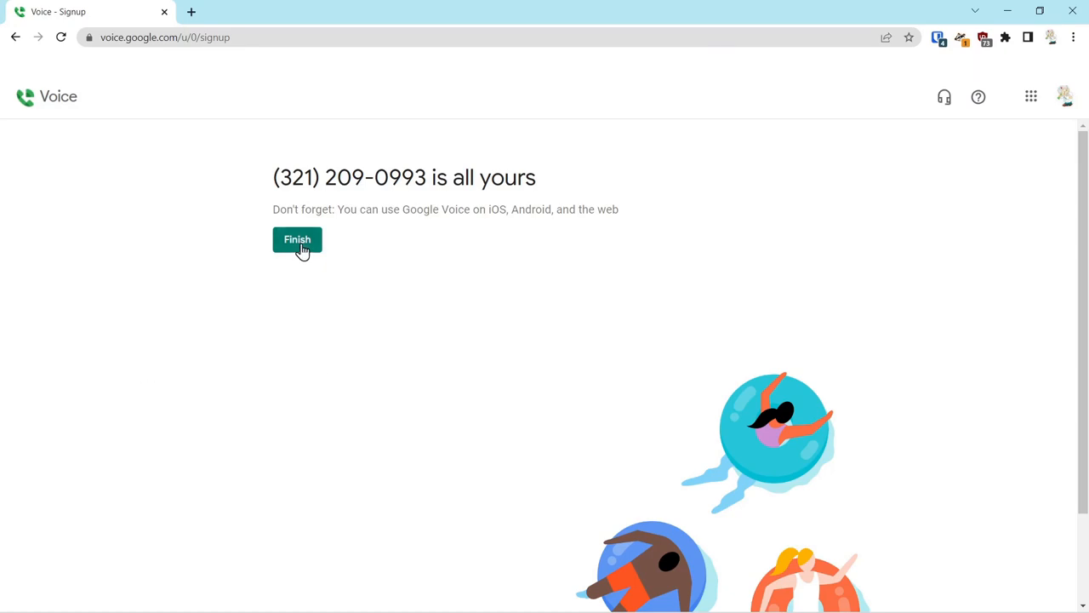
click(297, 239)
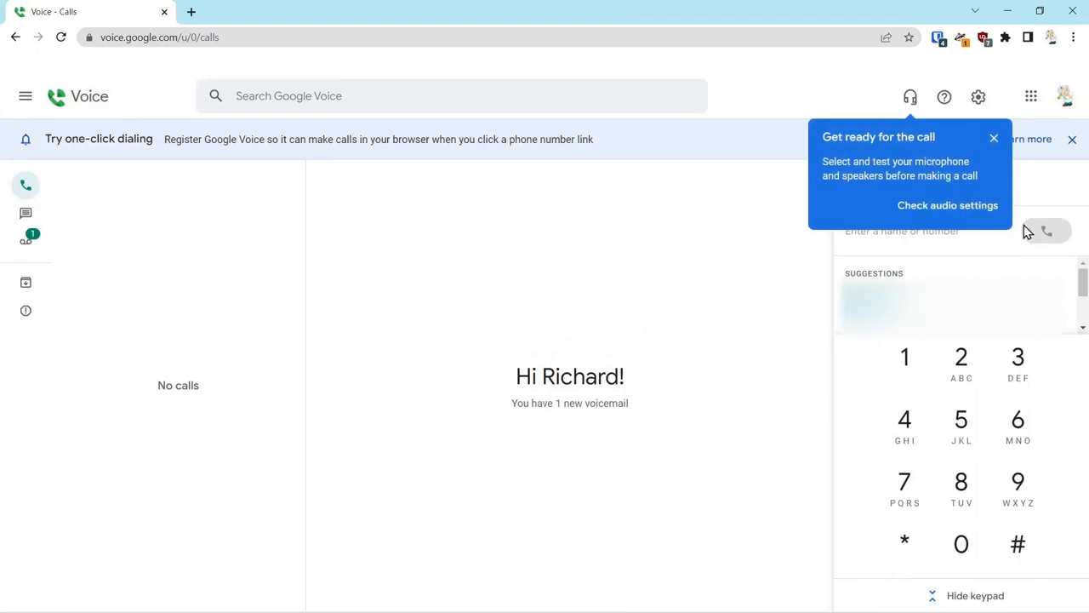
mouse_move(1066, 96)
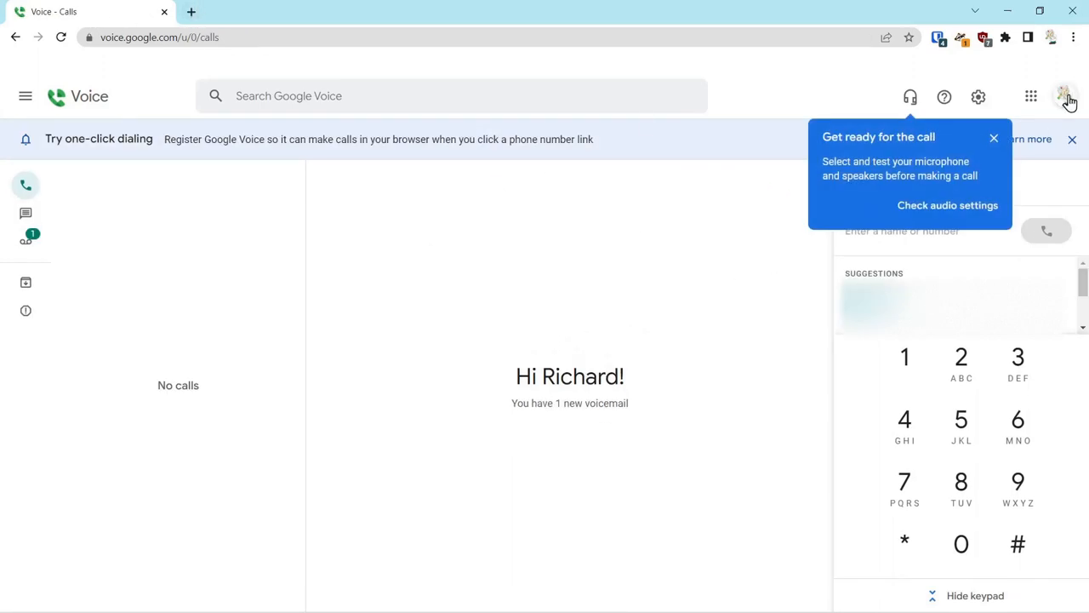
mouse_move(1066, 96)
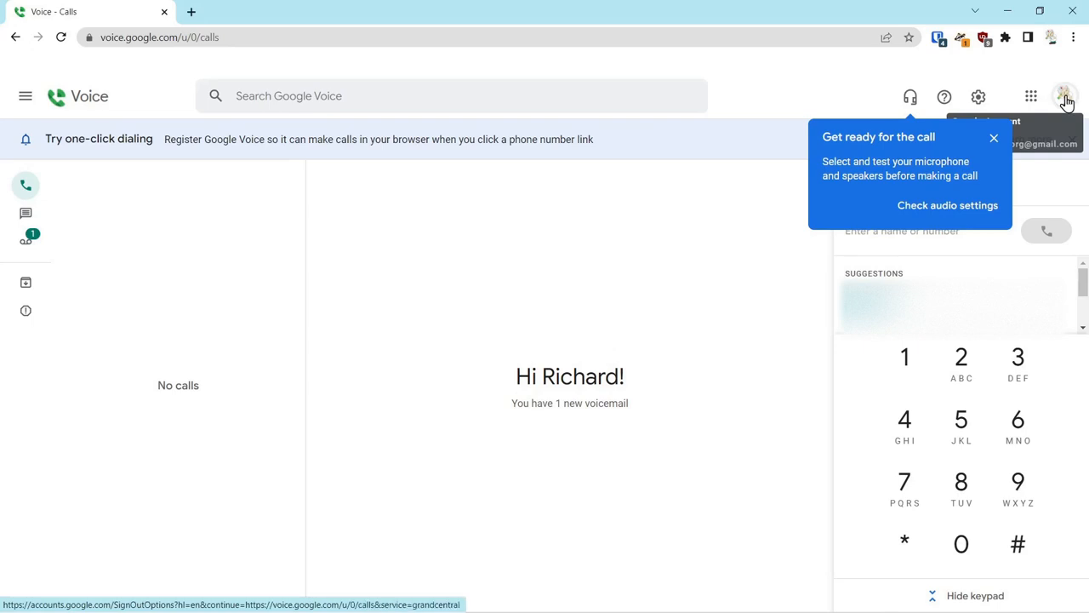
Open Manage your Google Account, go to Security, and scroll toward 2-Step Verification
click(1065, 96)
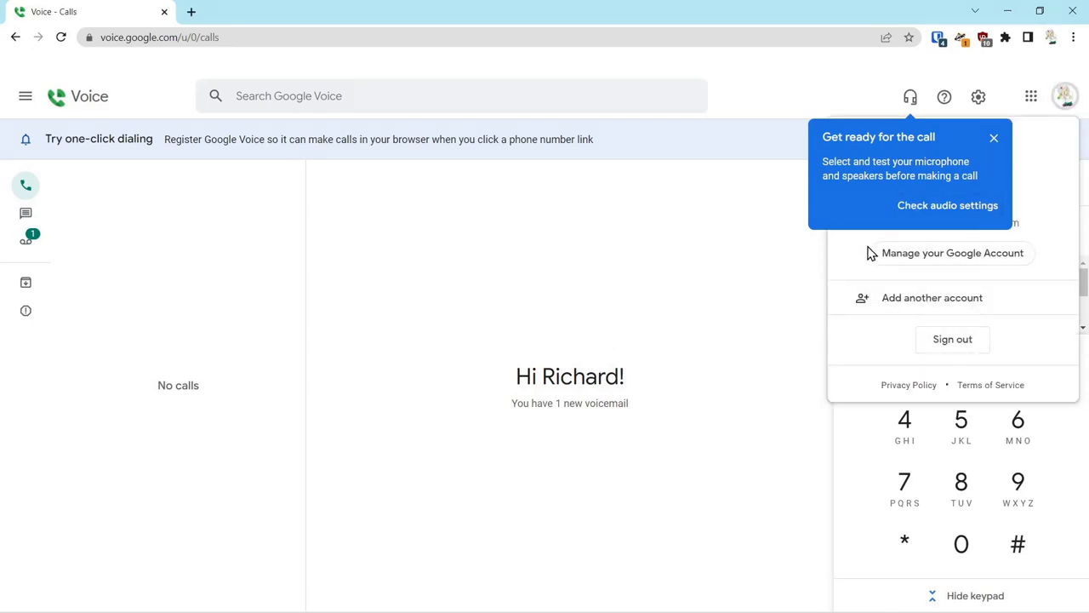
click(952, 253)
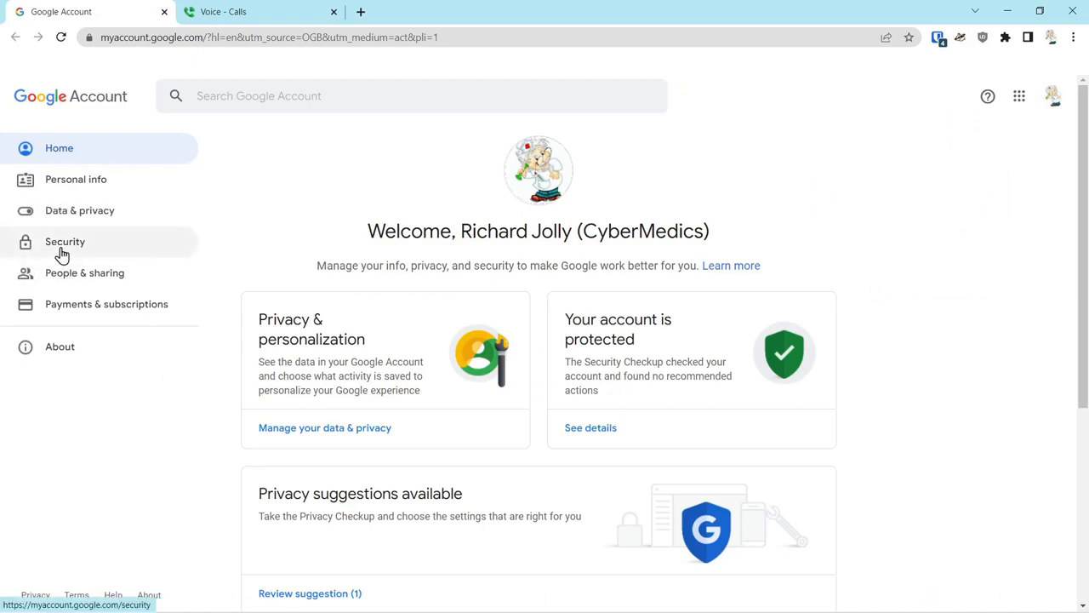
click(64, 240)
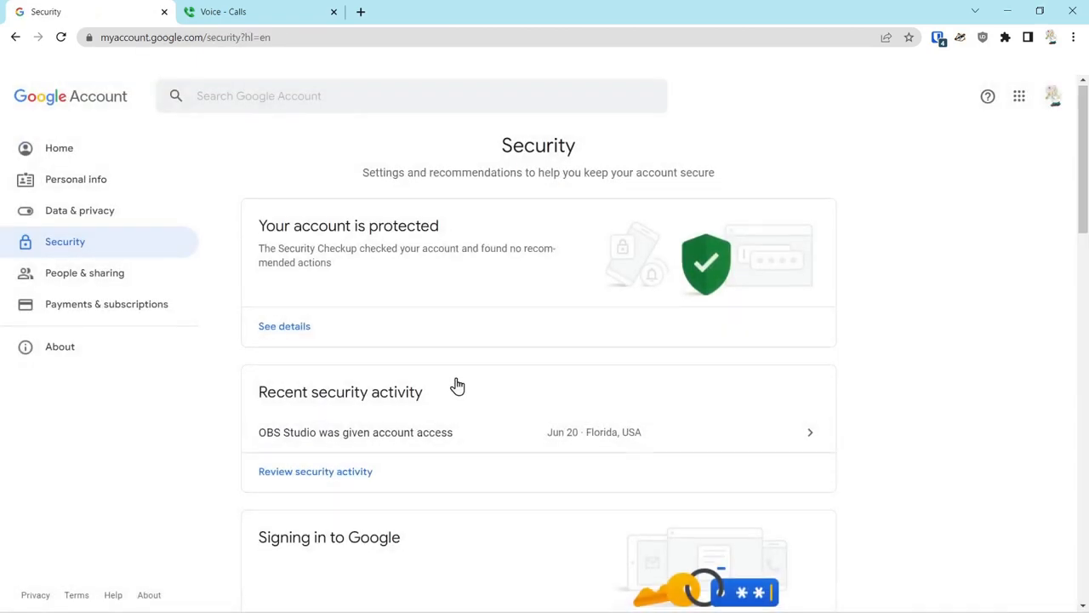
scroll(down, 3)
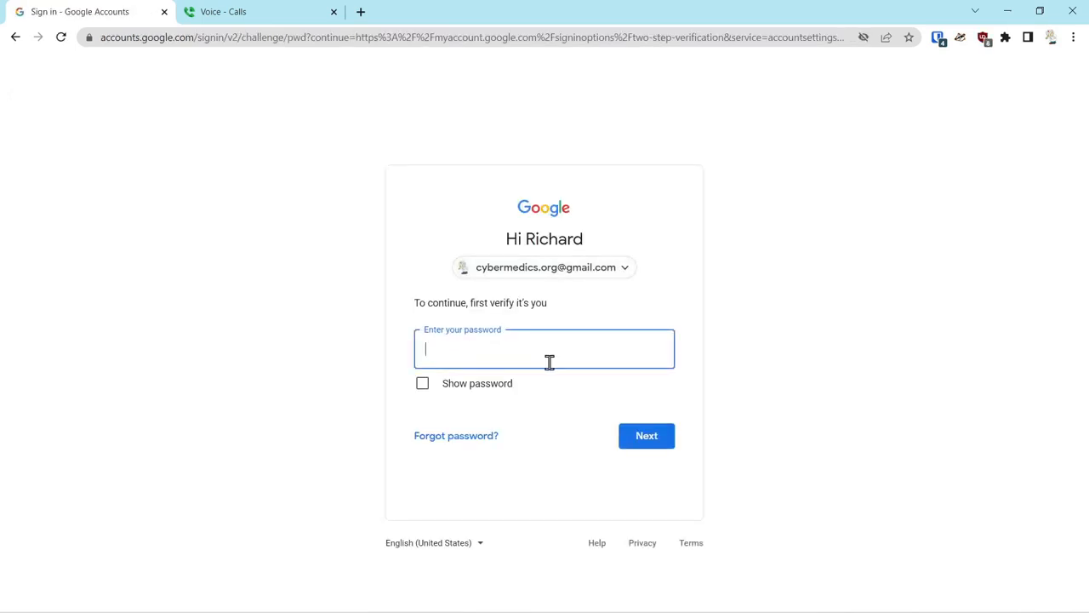
Confirm the password and scroll the 2-Step Verification page to the security key list
text(password)
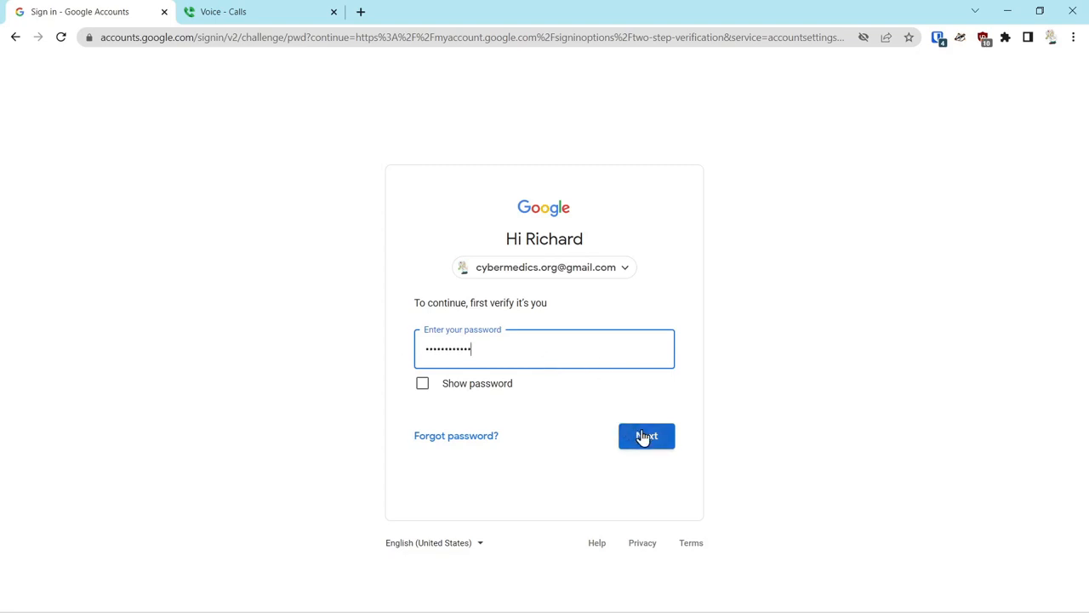
click(646, 435)
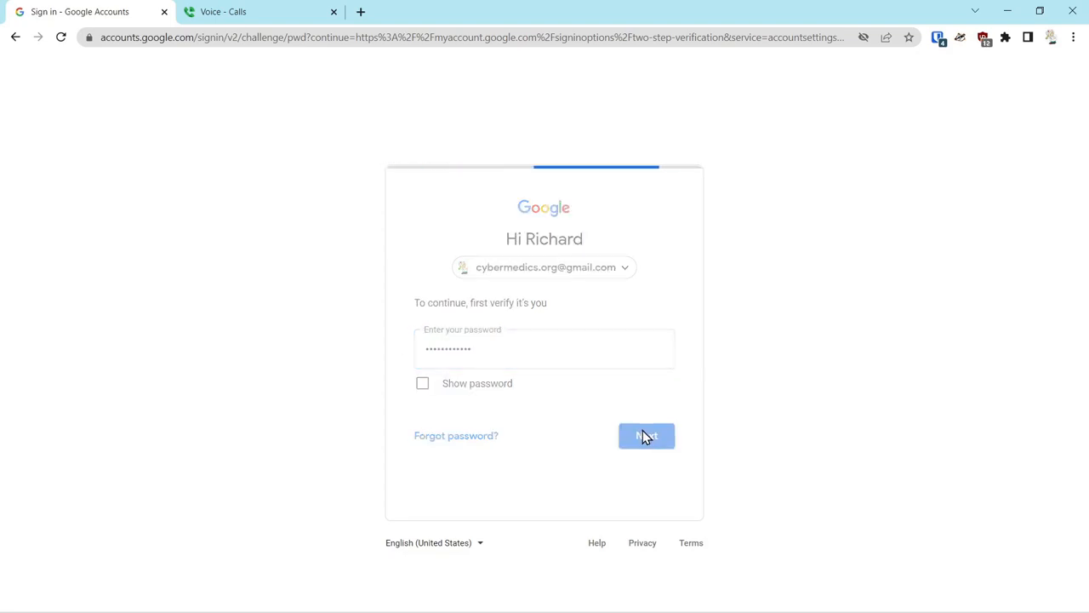
click(645, 435)
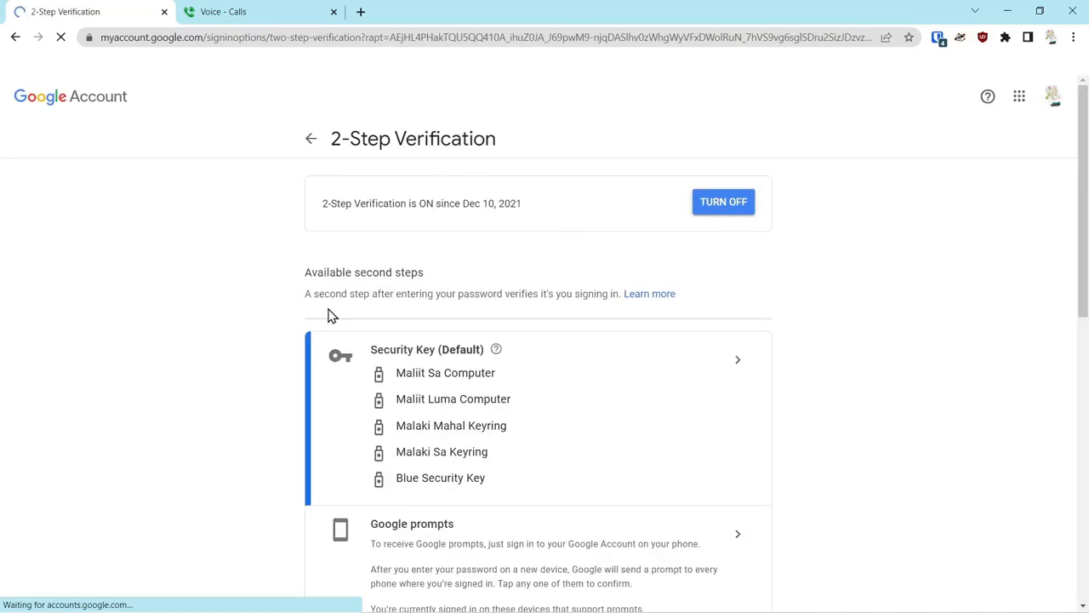
scroll(down, 3)
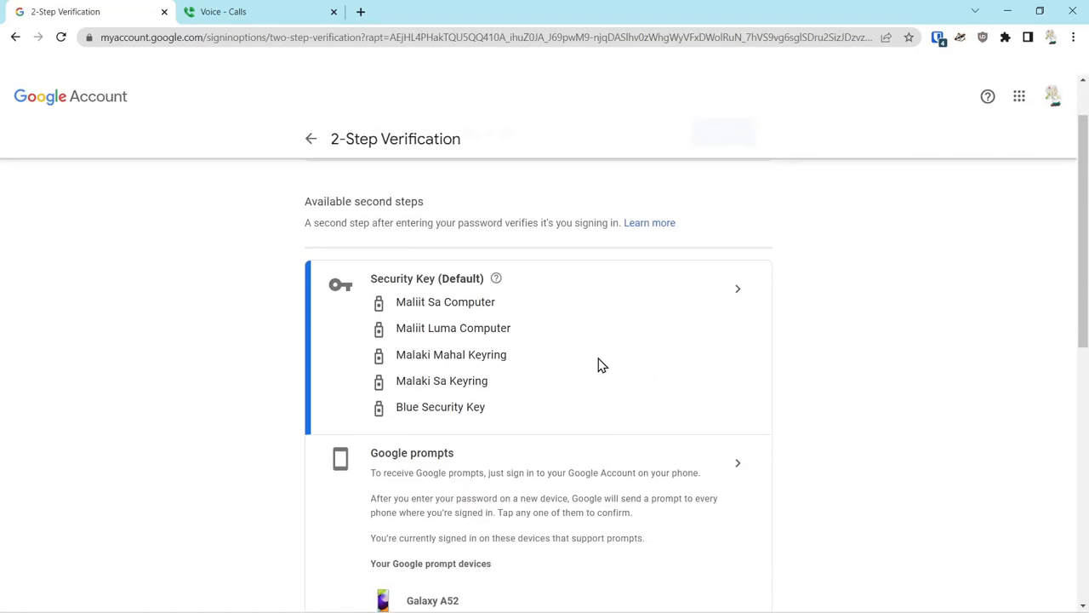
mouse_move(593, 353)
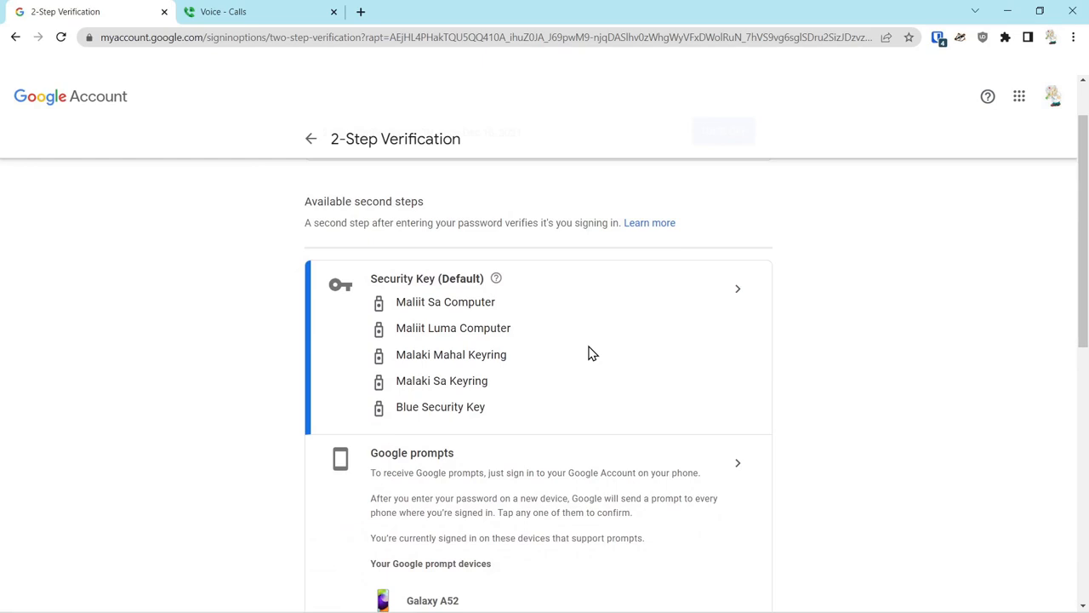
Switch to the Google Voice Settings tab to view the Voice and linked numbers
click(260, 11)
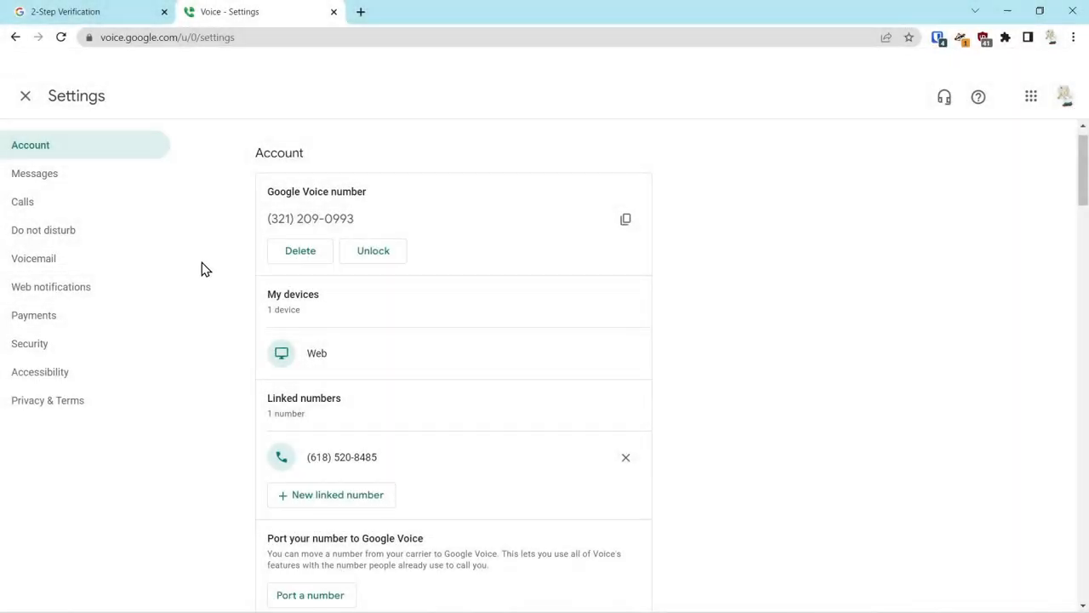
mouse_move(281, 219)
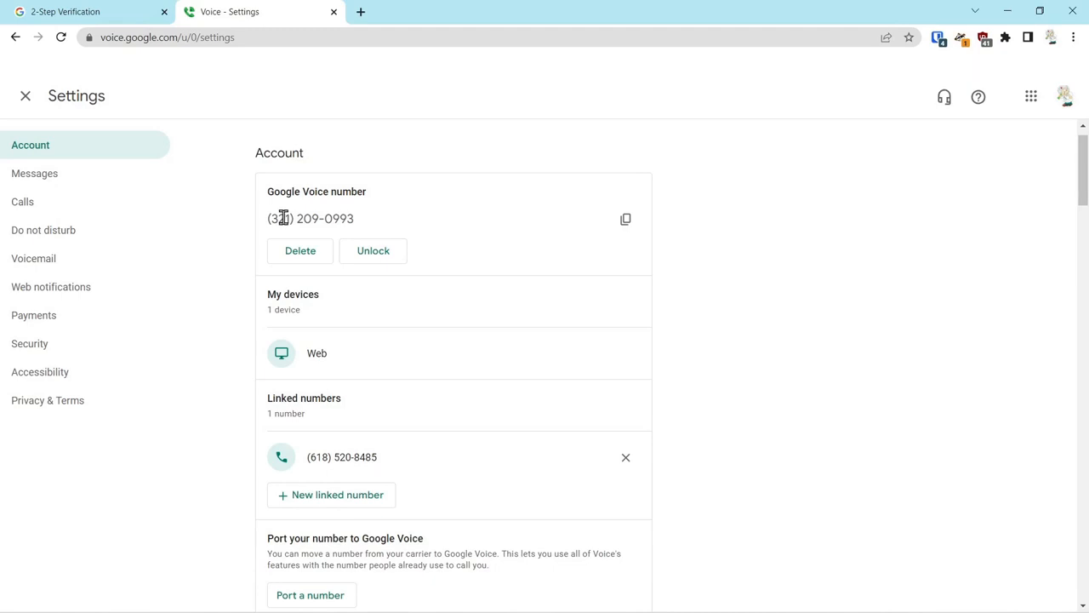
mouse_move(337, 219)
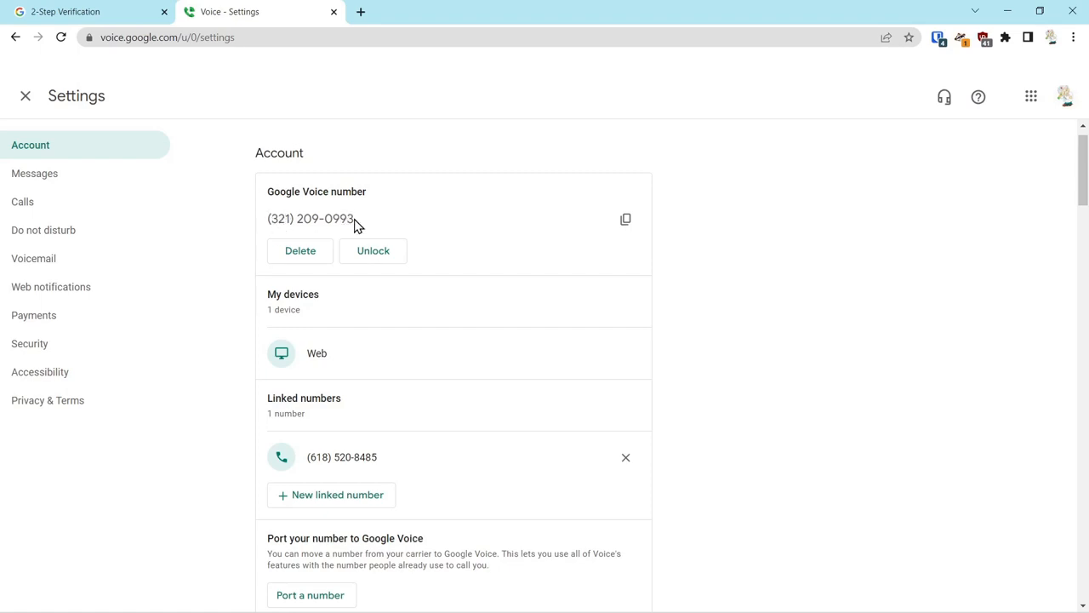
mouse_move(500, 183)
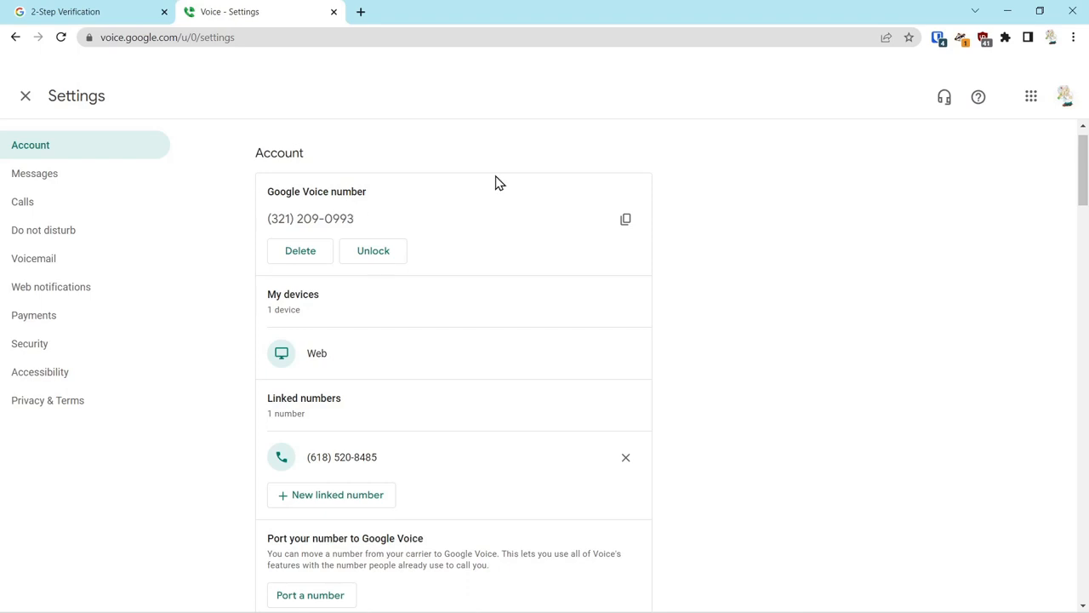
mouse_move(1065, 96)
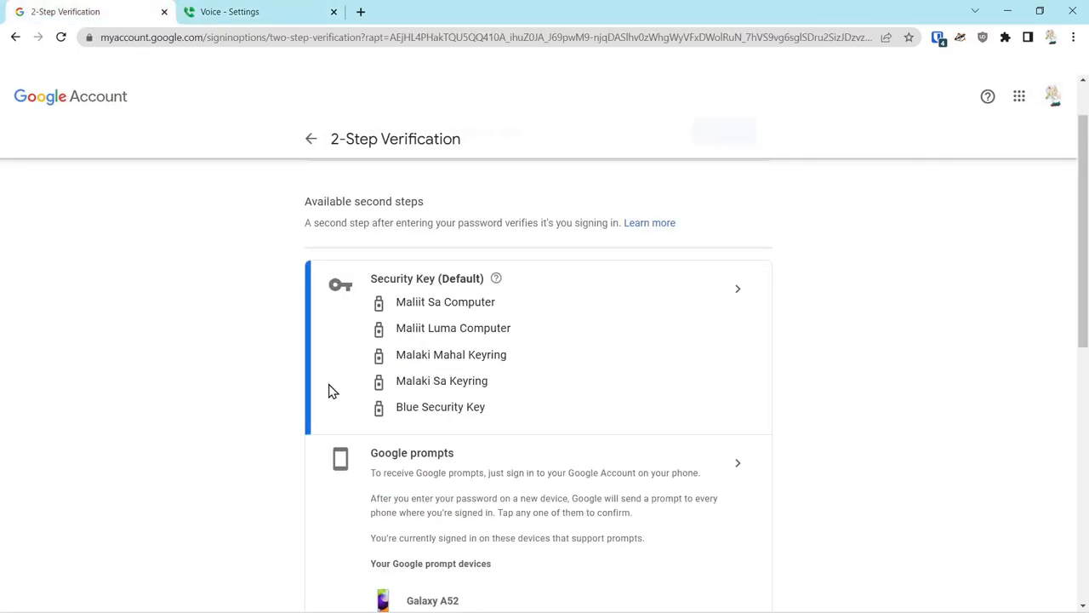
mouse_move(510, 377)
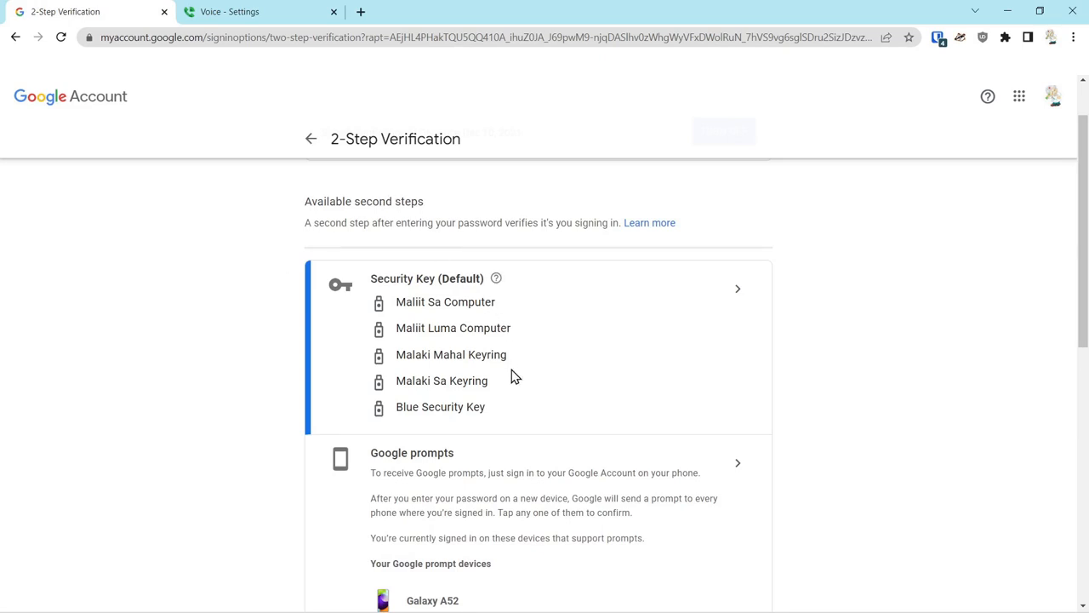
mouse_move(196, 450)
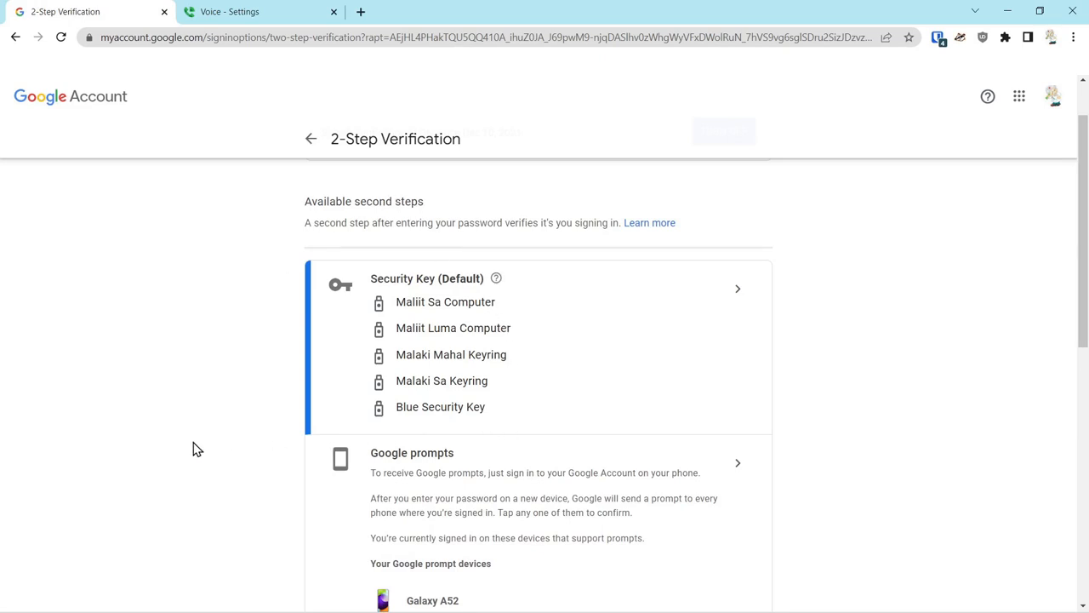
mouse_move(211, 436)
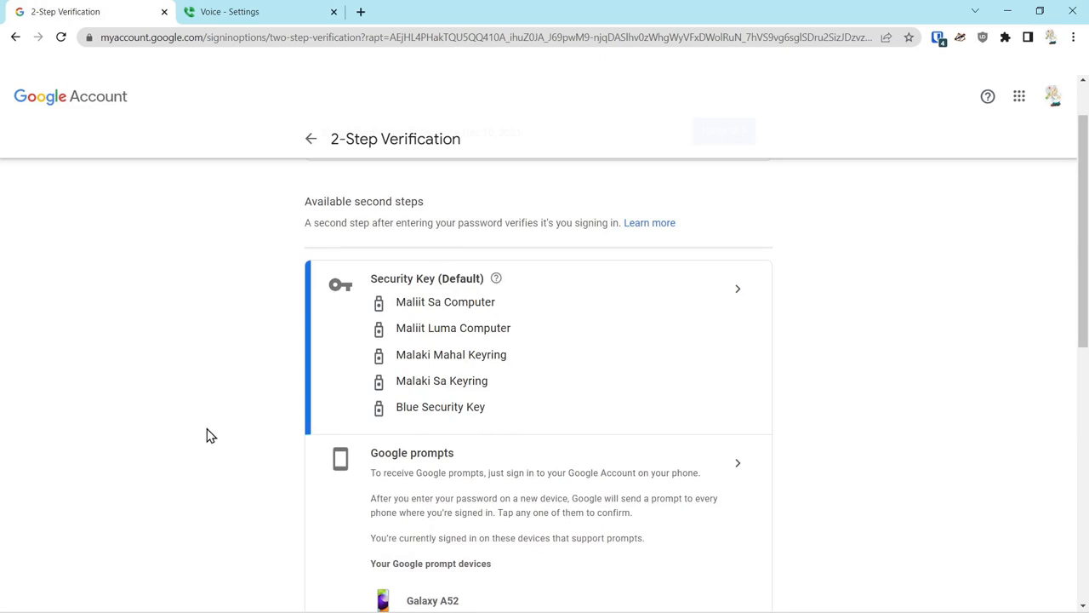
Scroll through the 2-Step Verification page reviewing security keys and additional second-step options
scroll(down, 3)
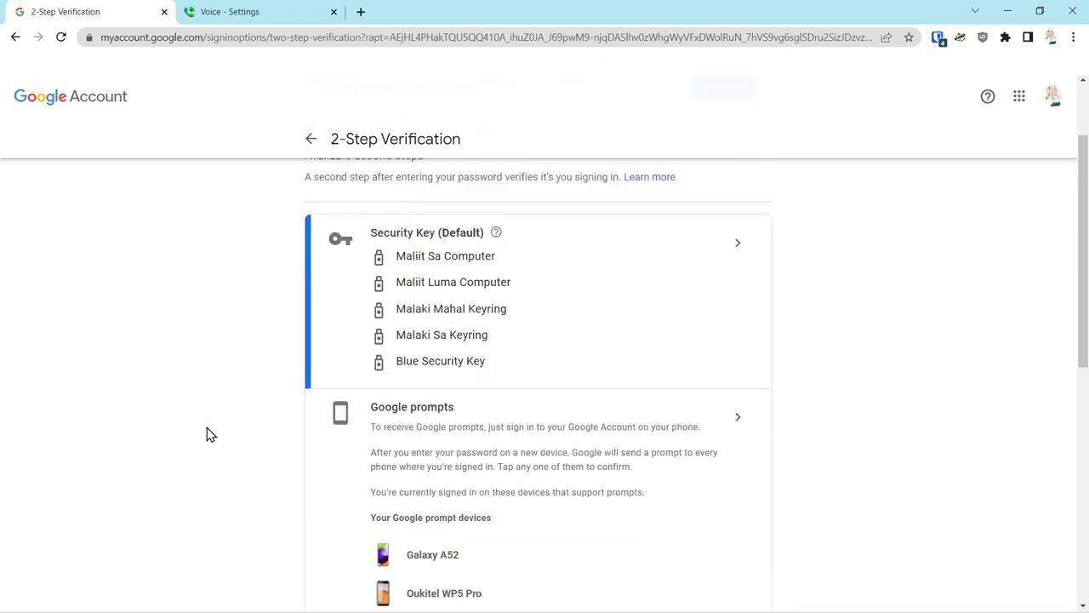
scroll(up, 3)
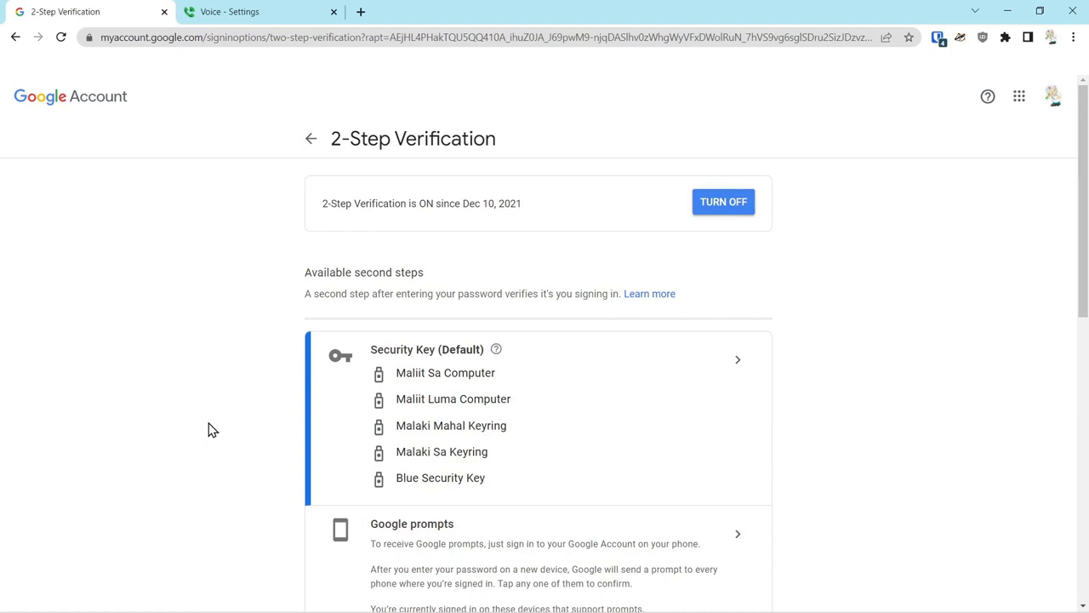
scroll(down, 3)
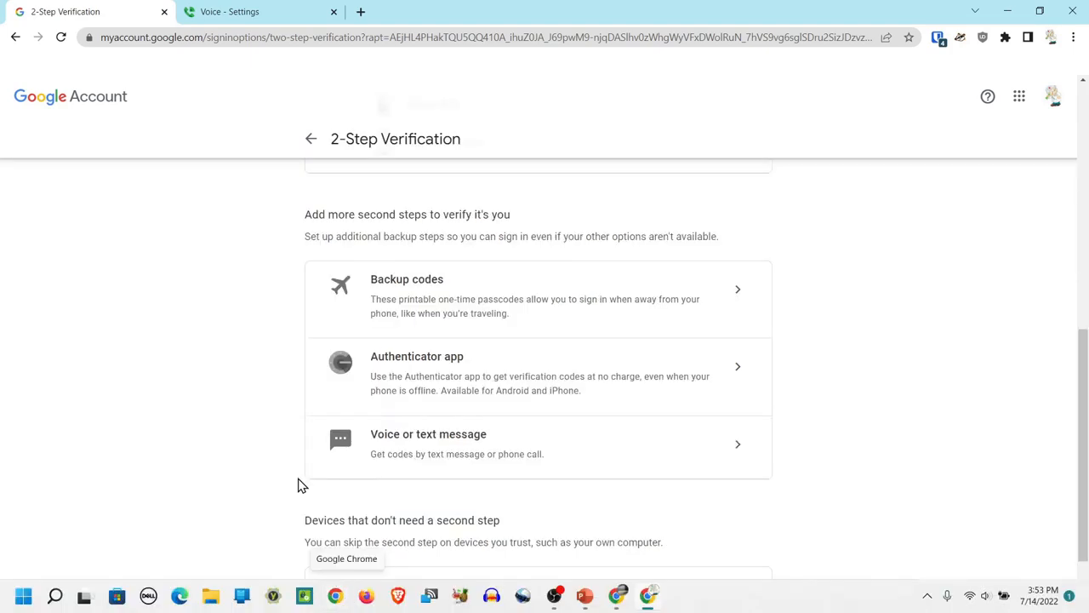
scroll(up, 3)
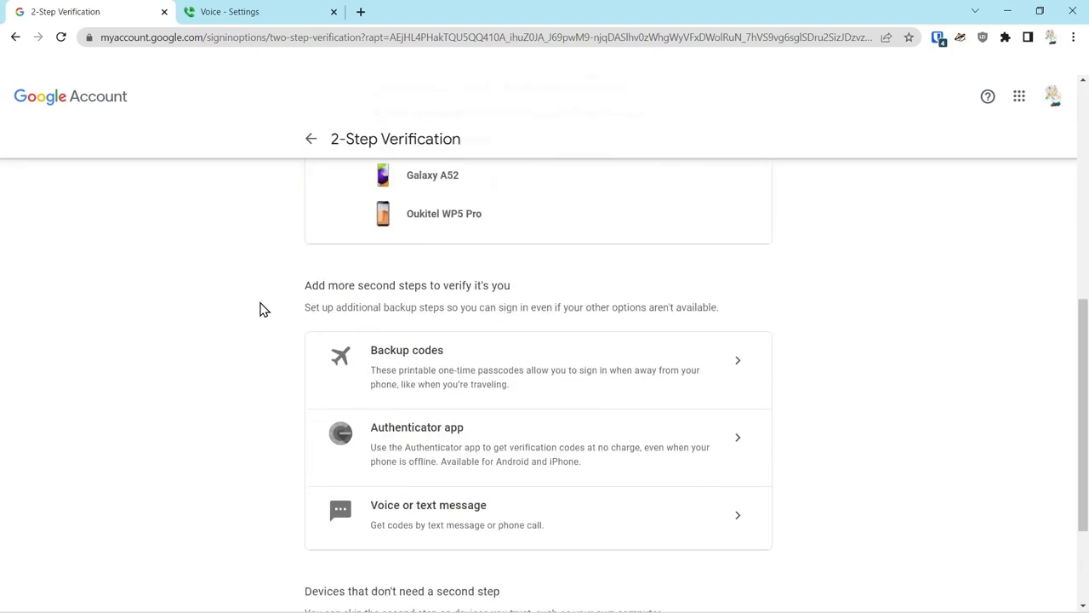
scroll(down, 3)
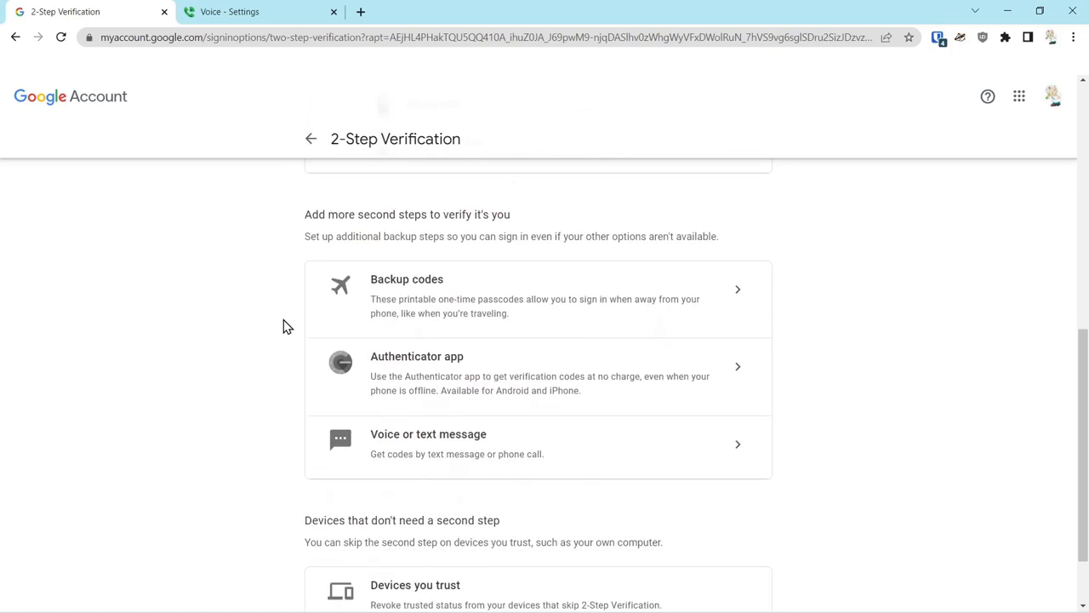
mouse_move(724, 314)
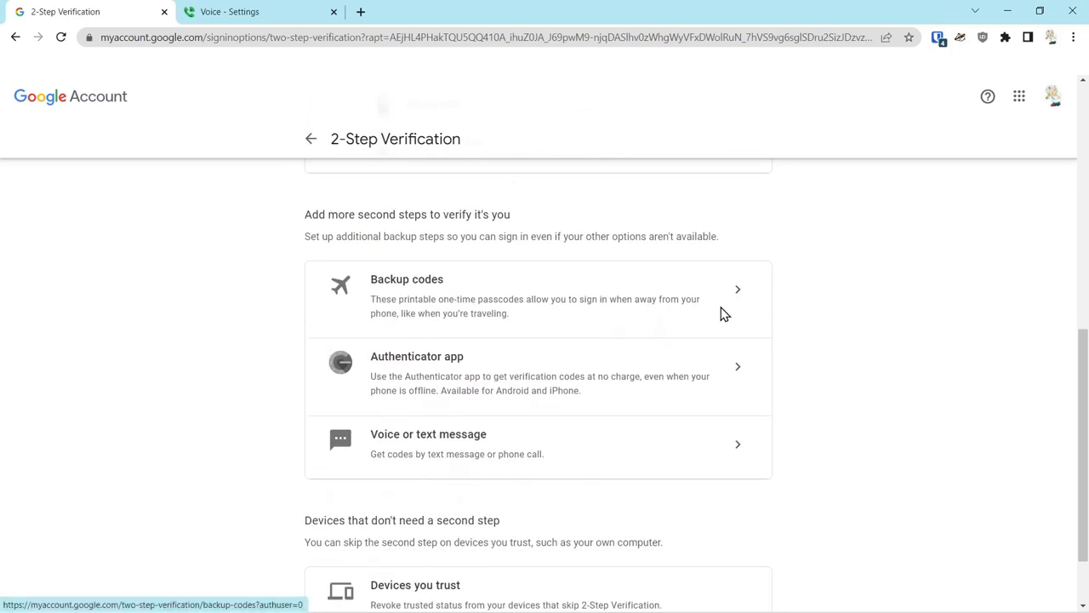
mouse_move(485, 290)
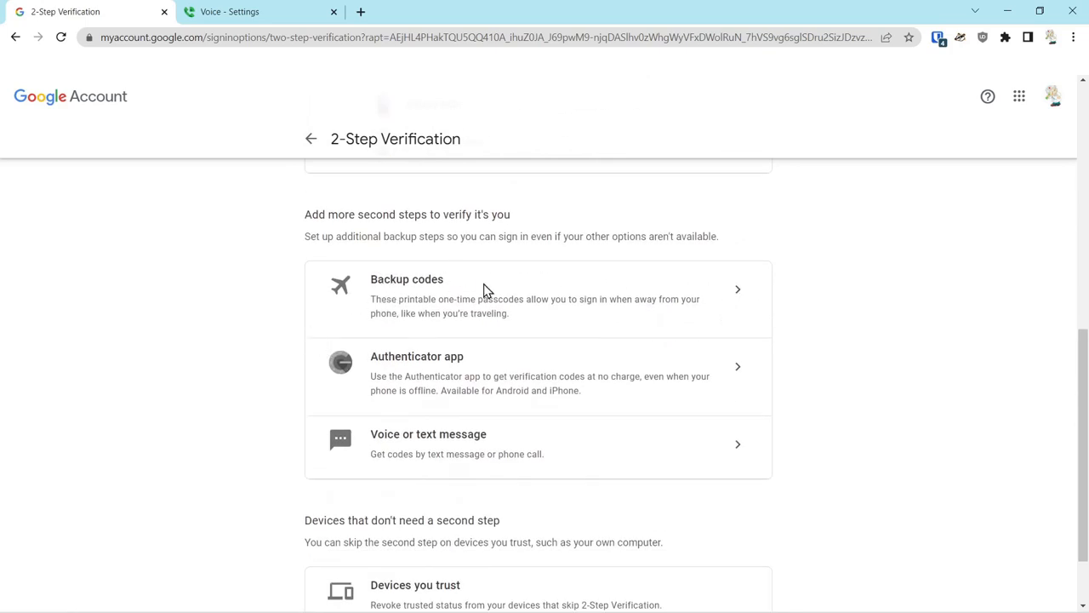
mouse_move(463, 311)
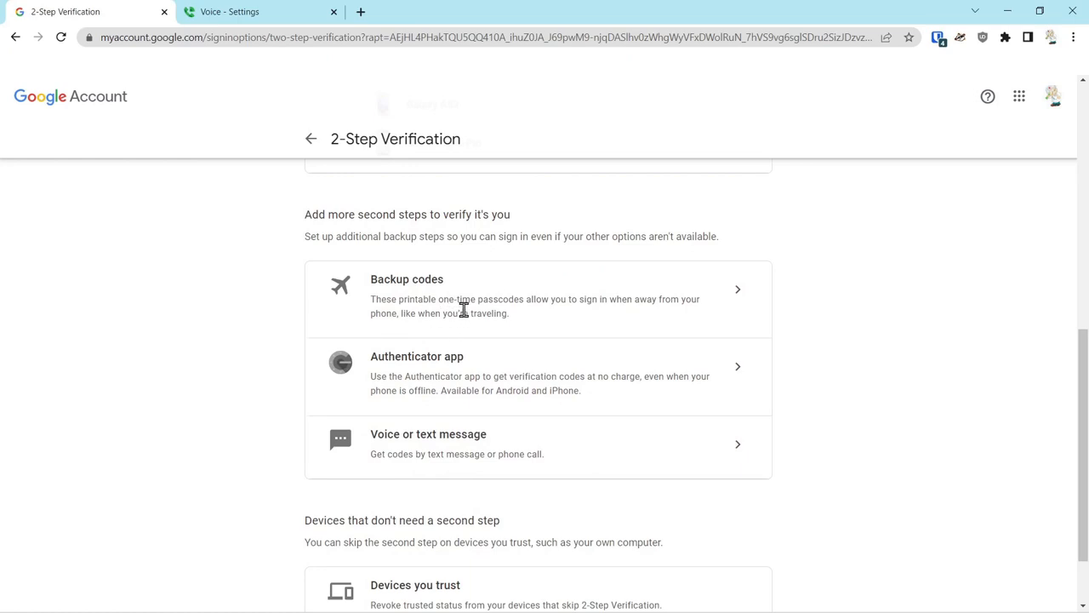
mouse_move(405, 357)
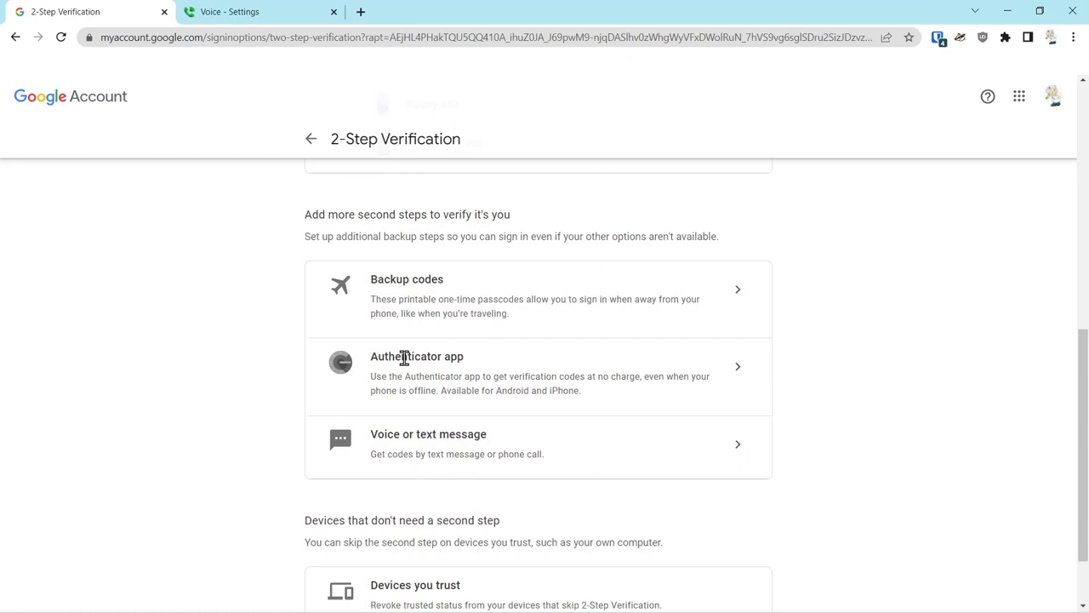
mouse_move(428, 374)
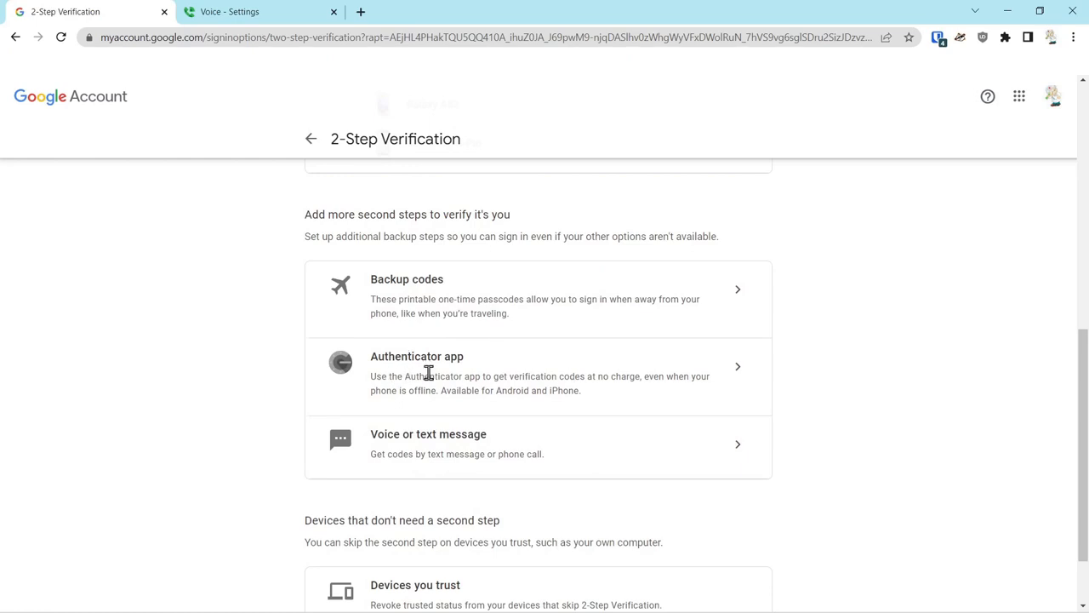
mouse_move(428, 358)
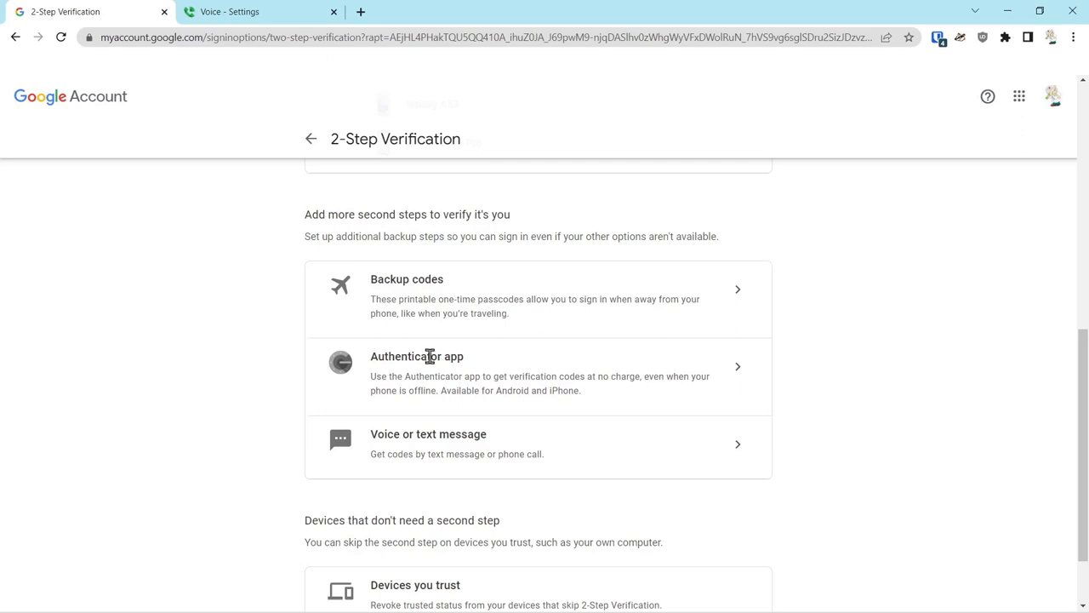
mouse_move(758, 391)
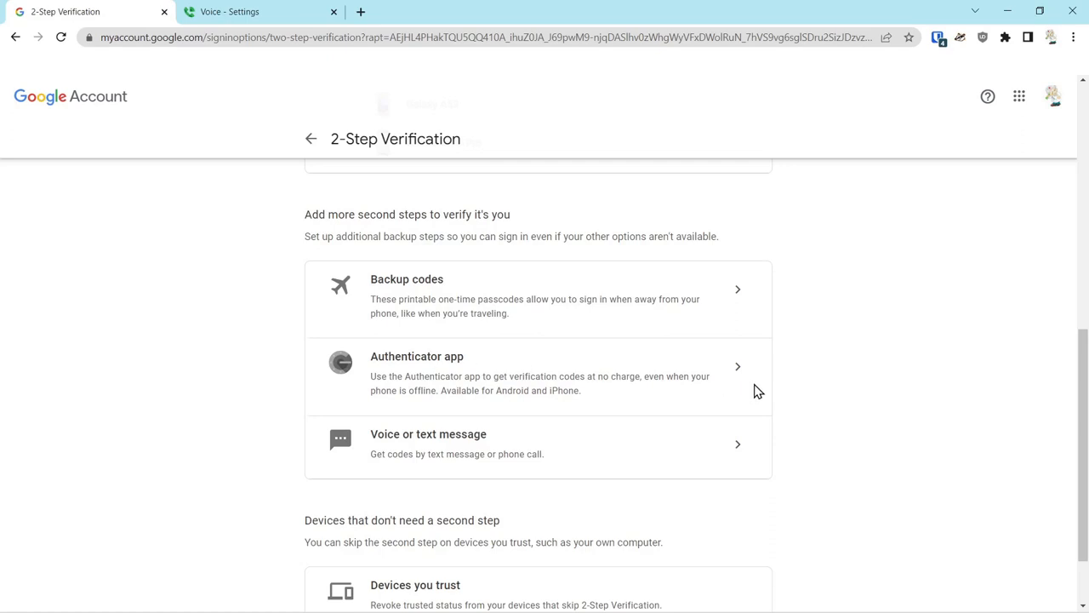
mouse_move(596, 376)
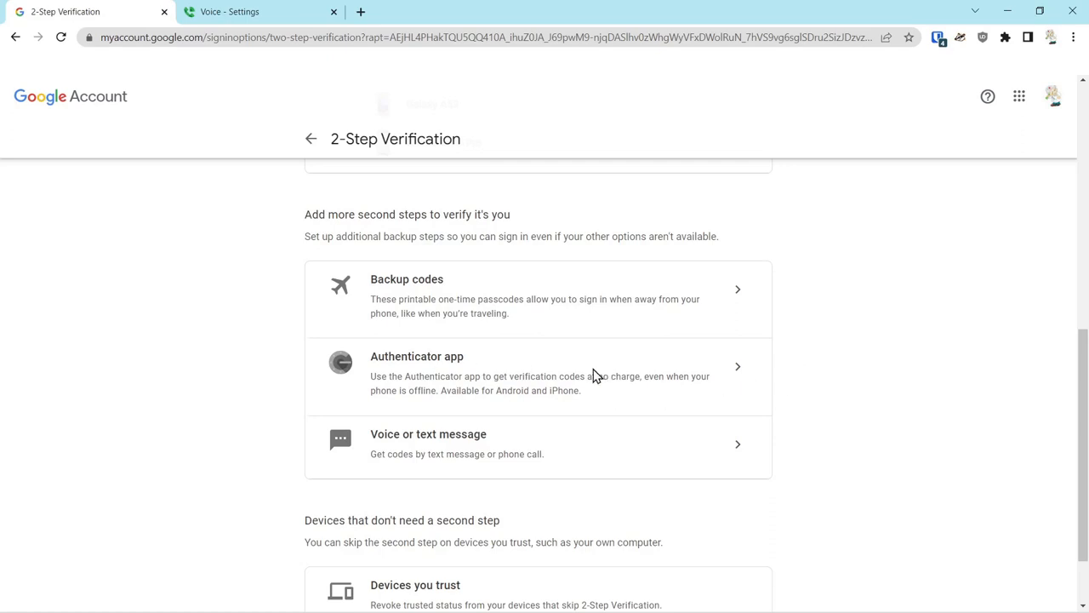
mouse_move(686, 454)
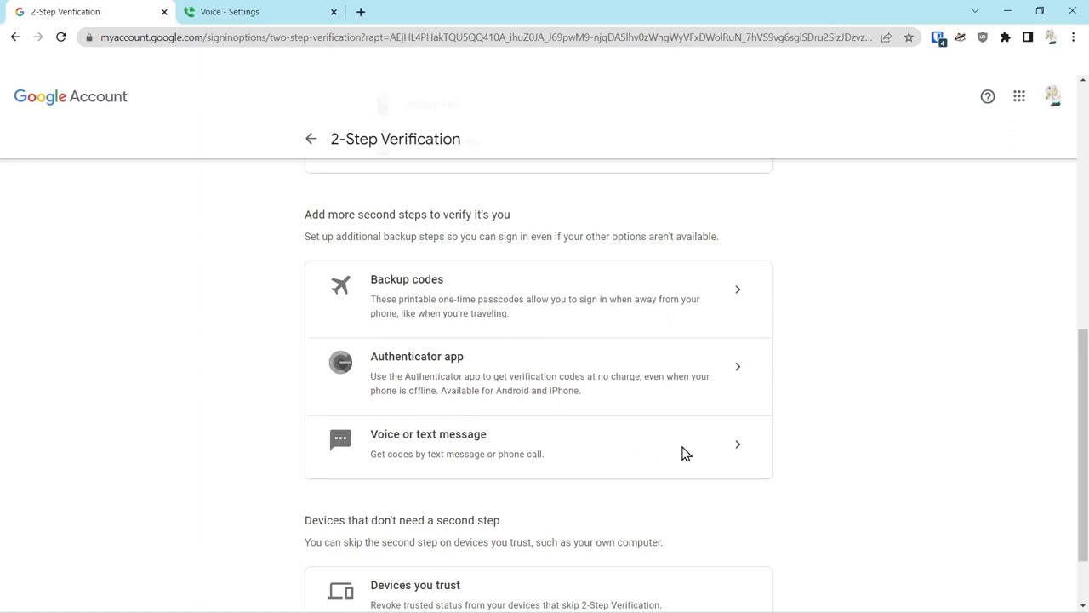
mouse_move(674, 459)
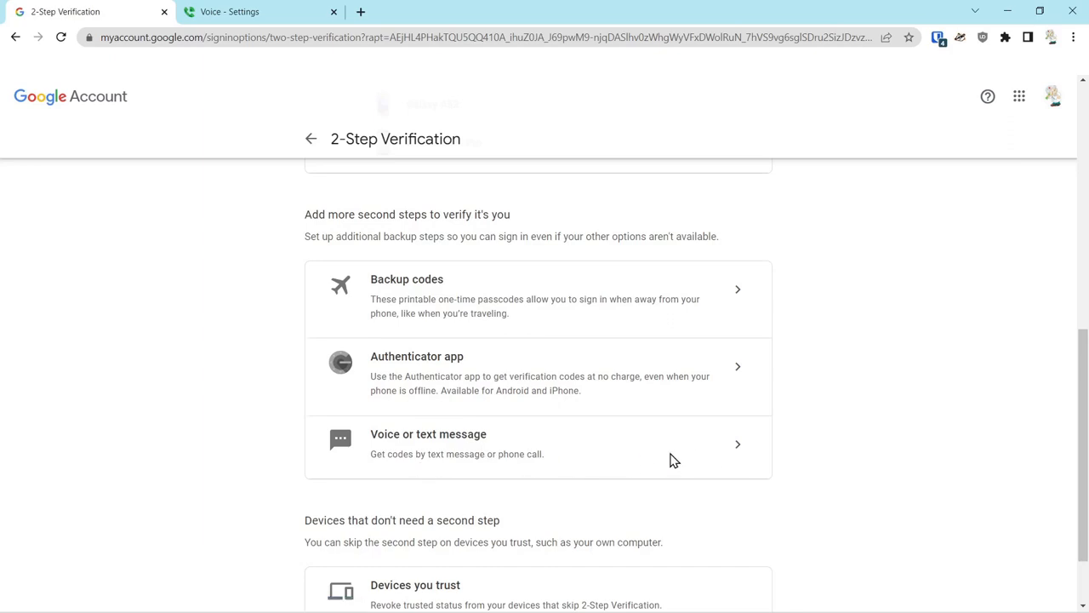
mouse_move(738, 451)
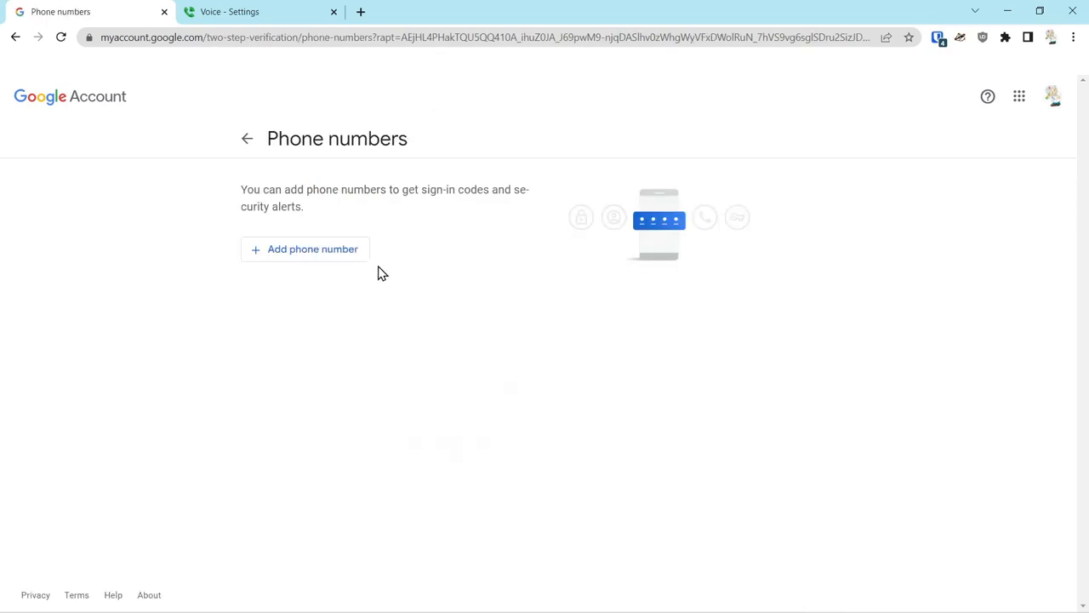
mouse_move(228, 196)
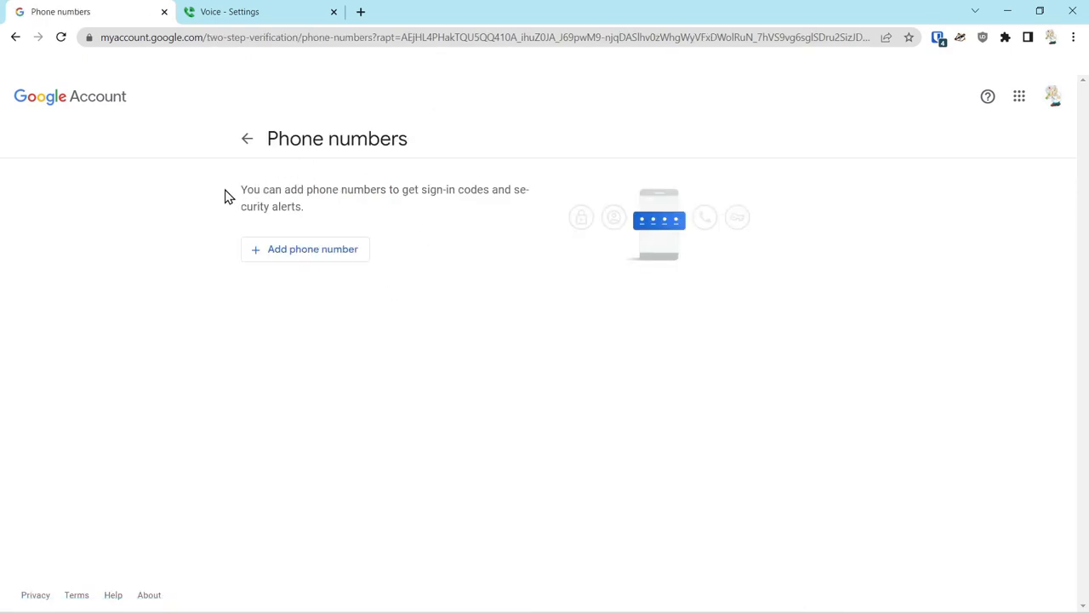
mouse_move(242, 187)
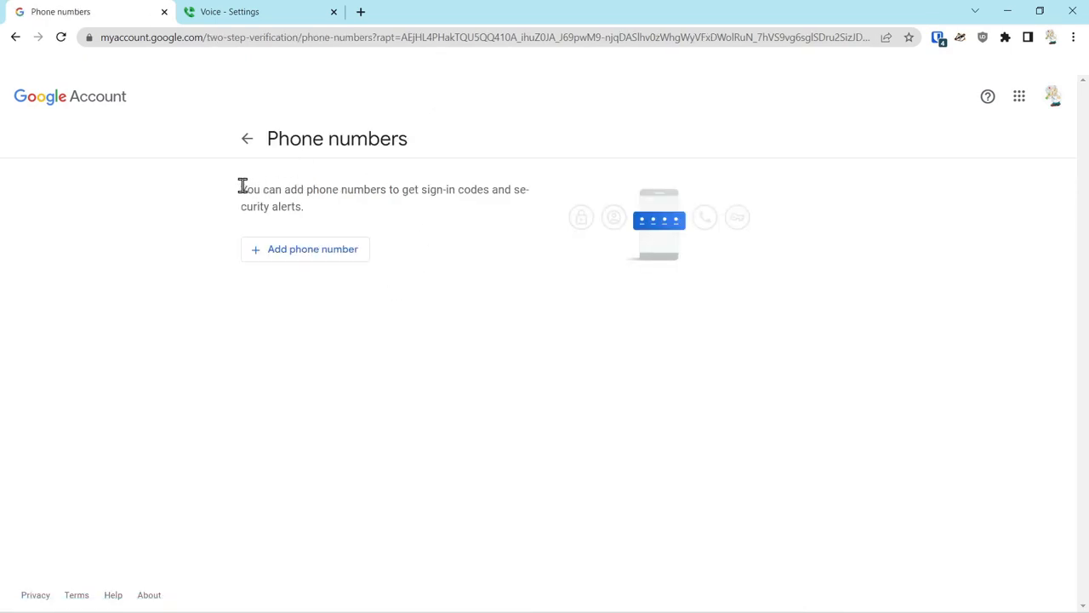
Go back from Phone numbers to the 2-Step Verification overview, shown as turned on
click(16, 36)
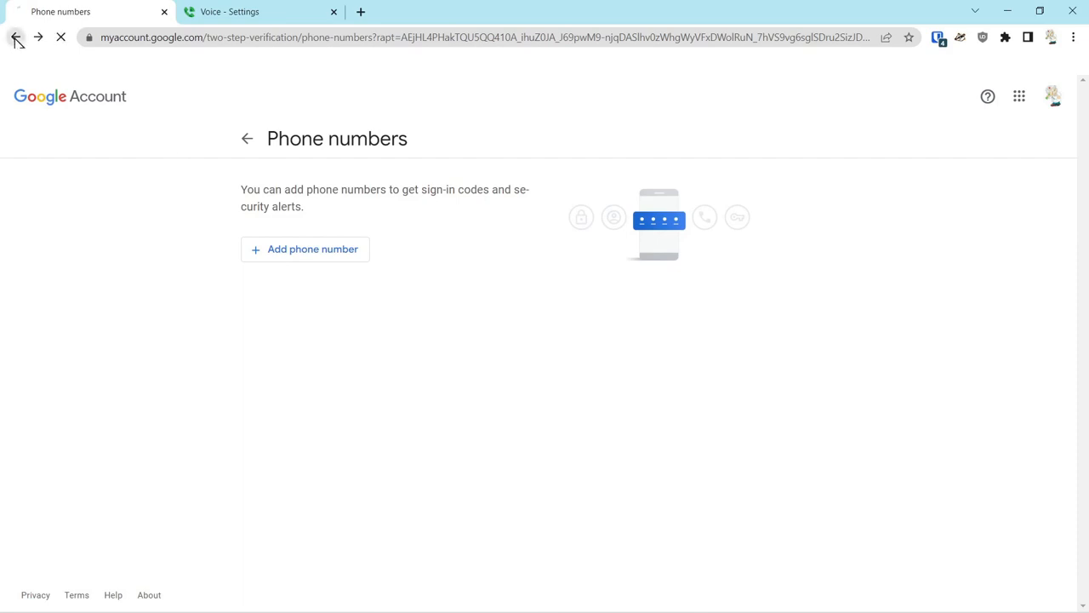
click(15, 36)
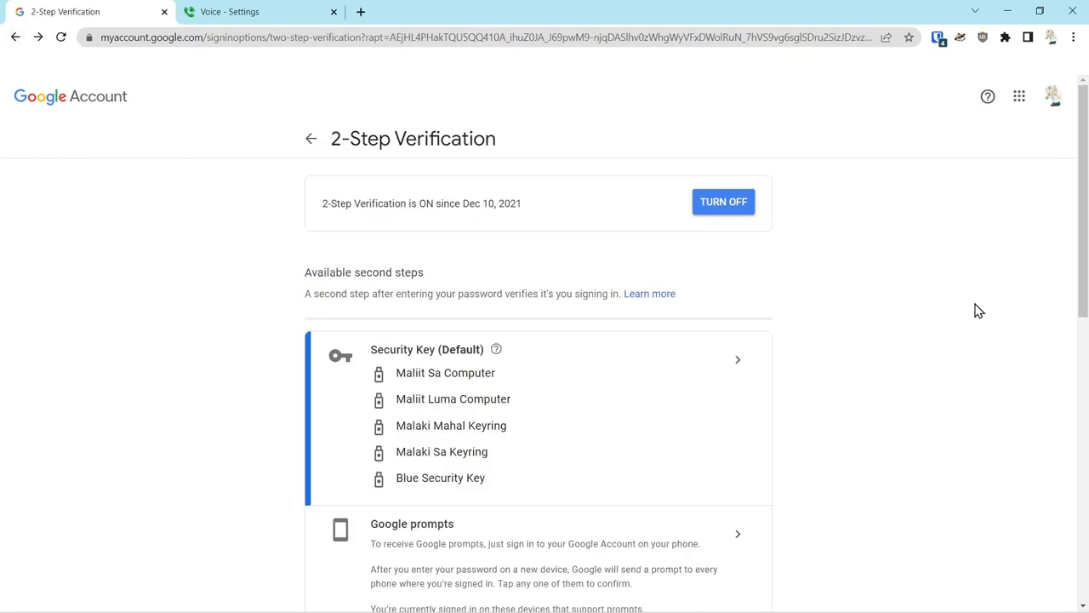
mouse_move(223, 247)
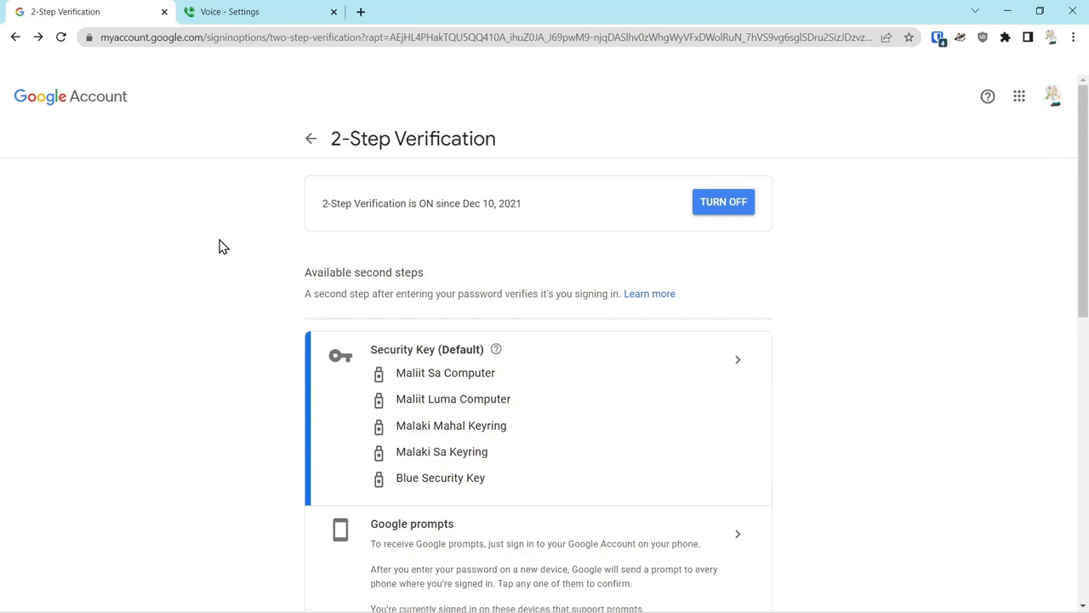
mouse_move(255, 262)
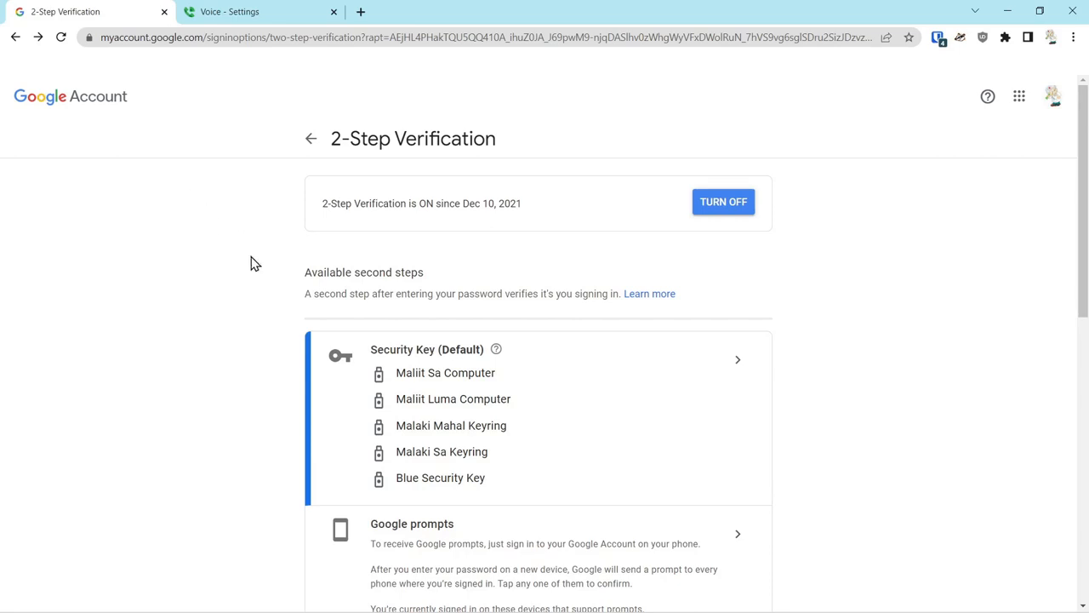
scroll(down, 3)
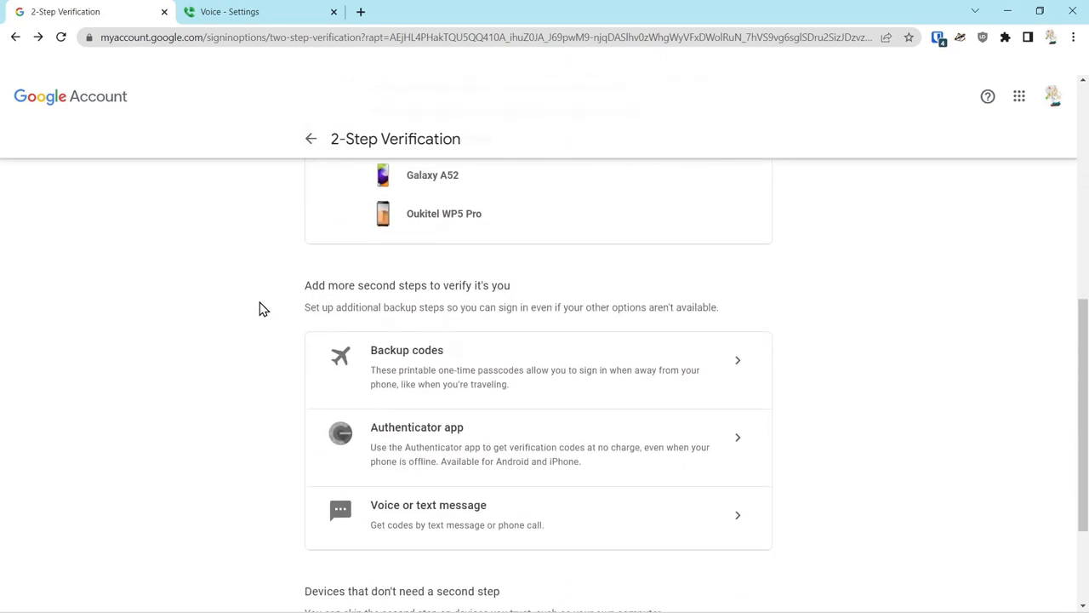